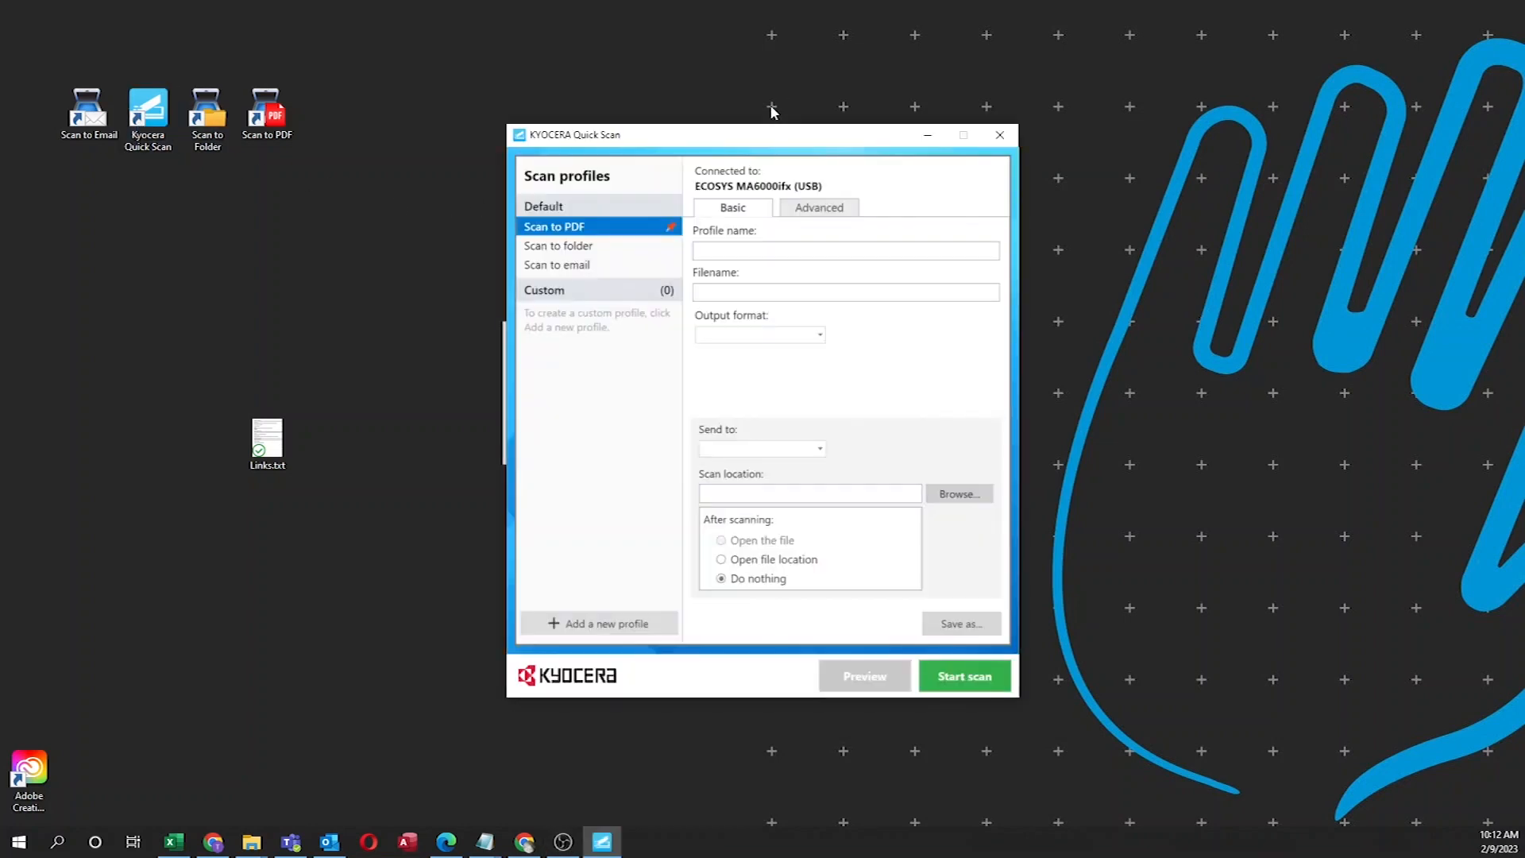
Select the Scan to PDF profile, then switch to the Scan to folder profile
{"action": "left_click", "coordinate": [554, 226]}
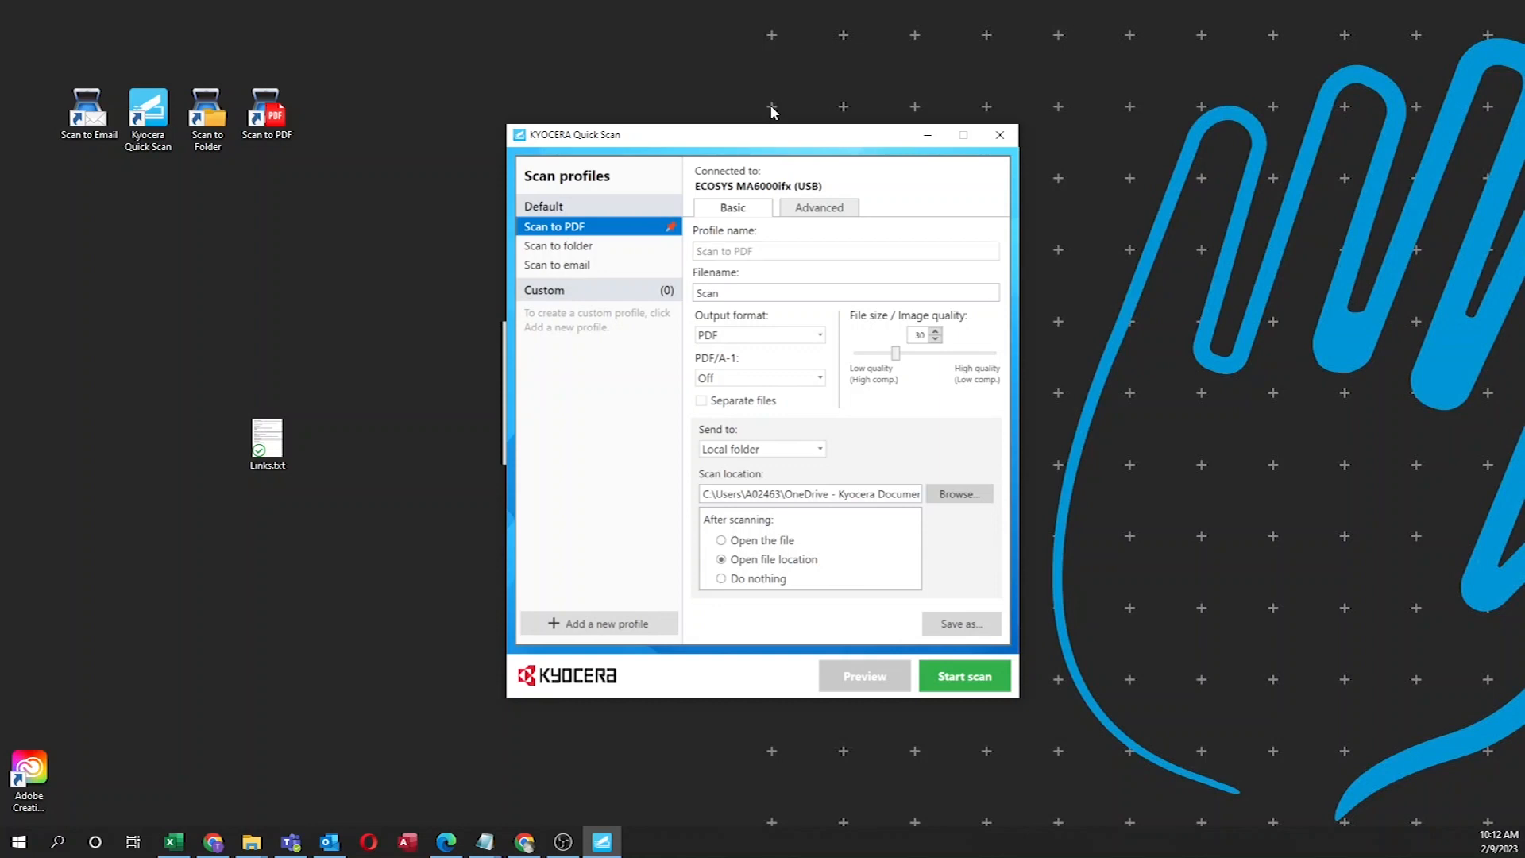
{"action": "mouse_move", "coordinate": [558, 245]}
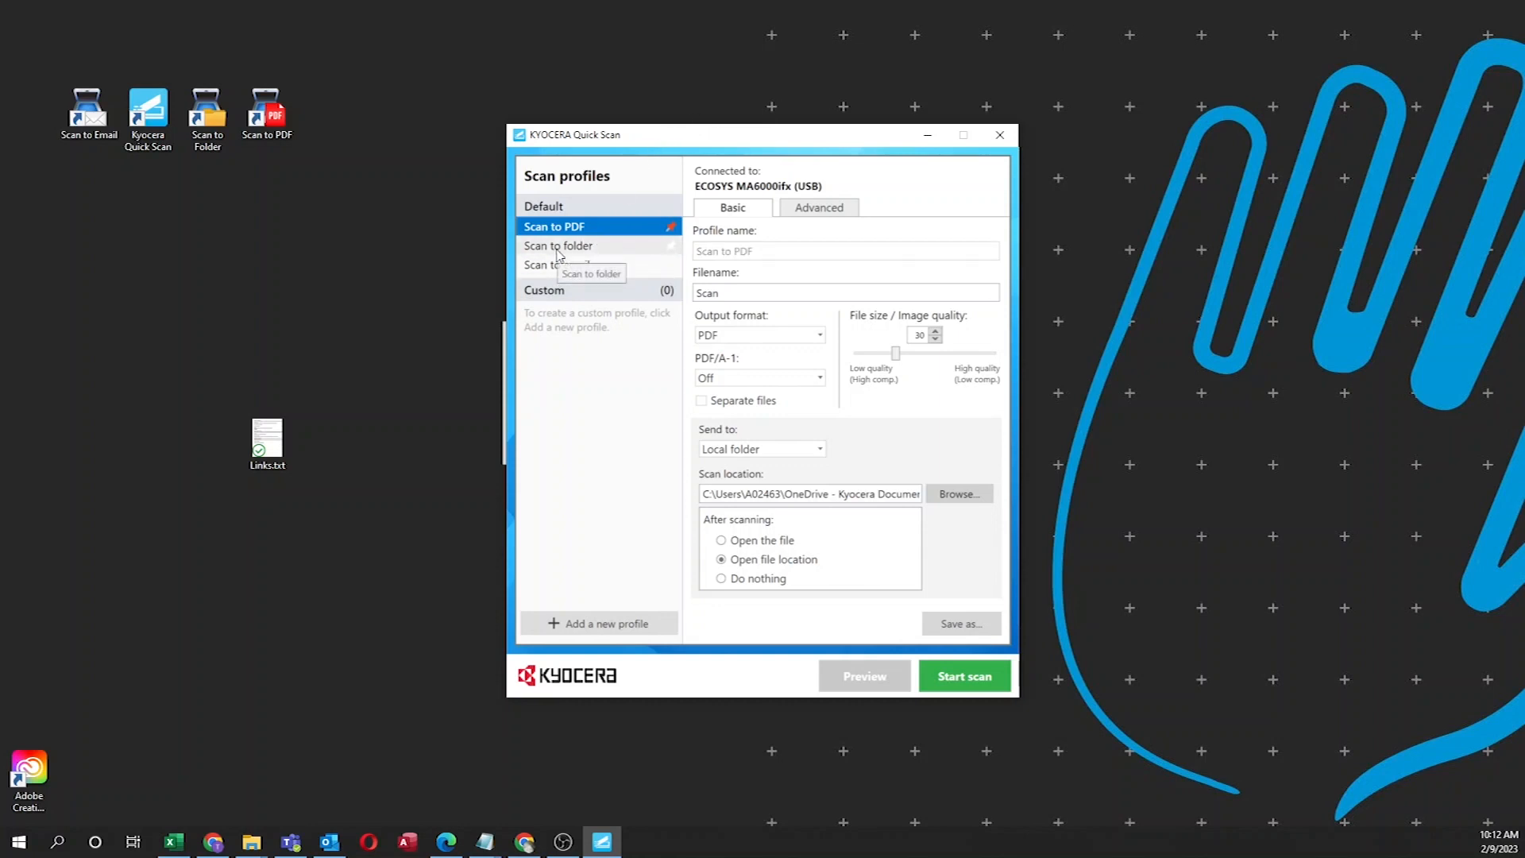
{"action": "left_click", "coordinate": [558, 244]}
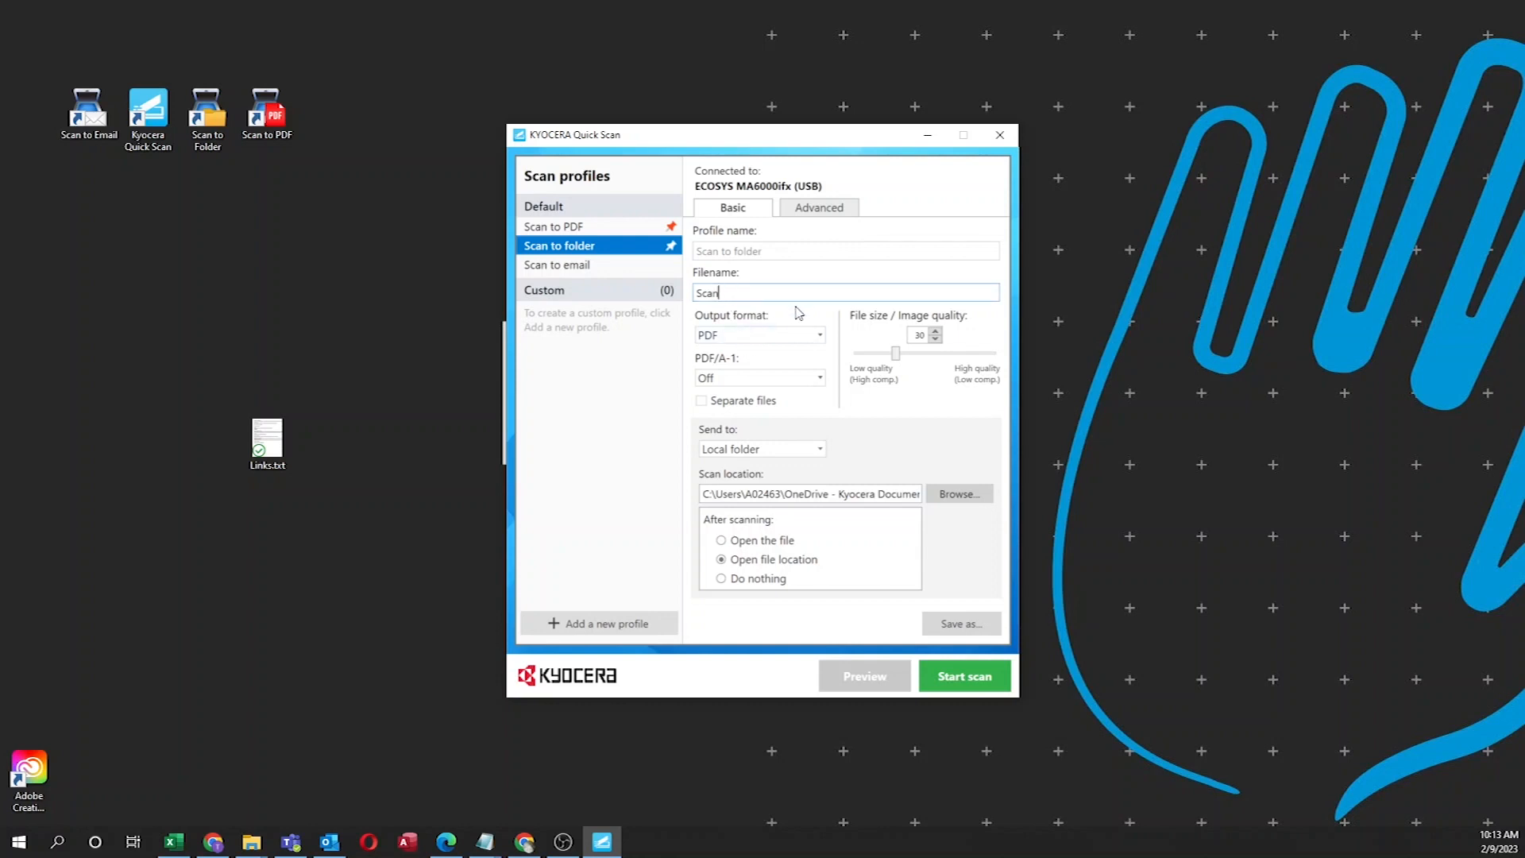
{"action": "mouse_move", "coordinate": [773, 473]}
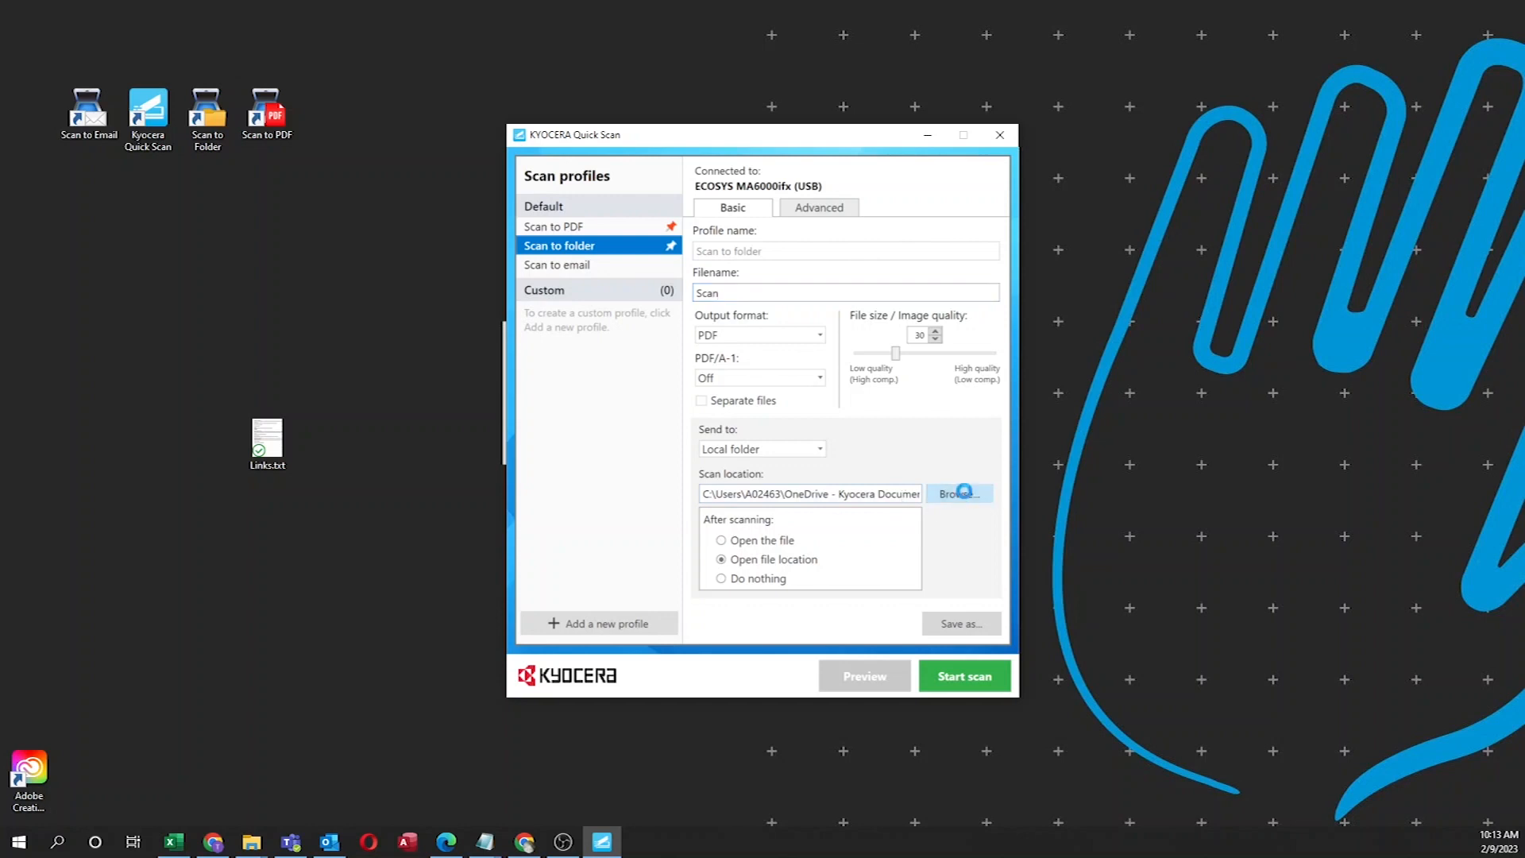
Set the scan destination to the Documents folder under This PC
{"action": "left_click", "coordinate": [956, 493]}
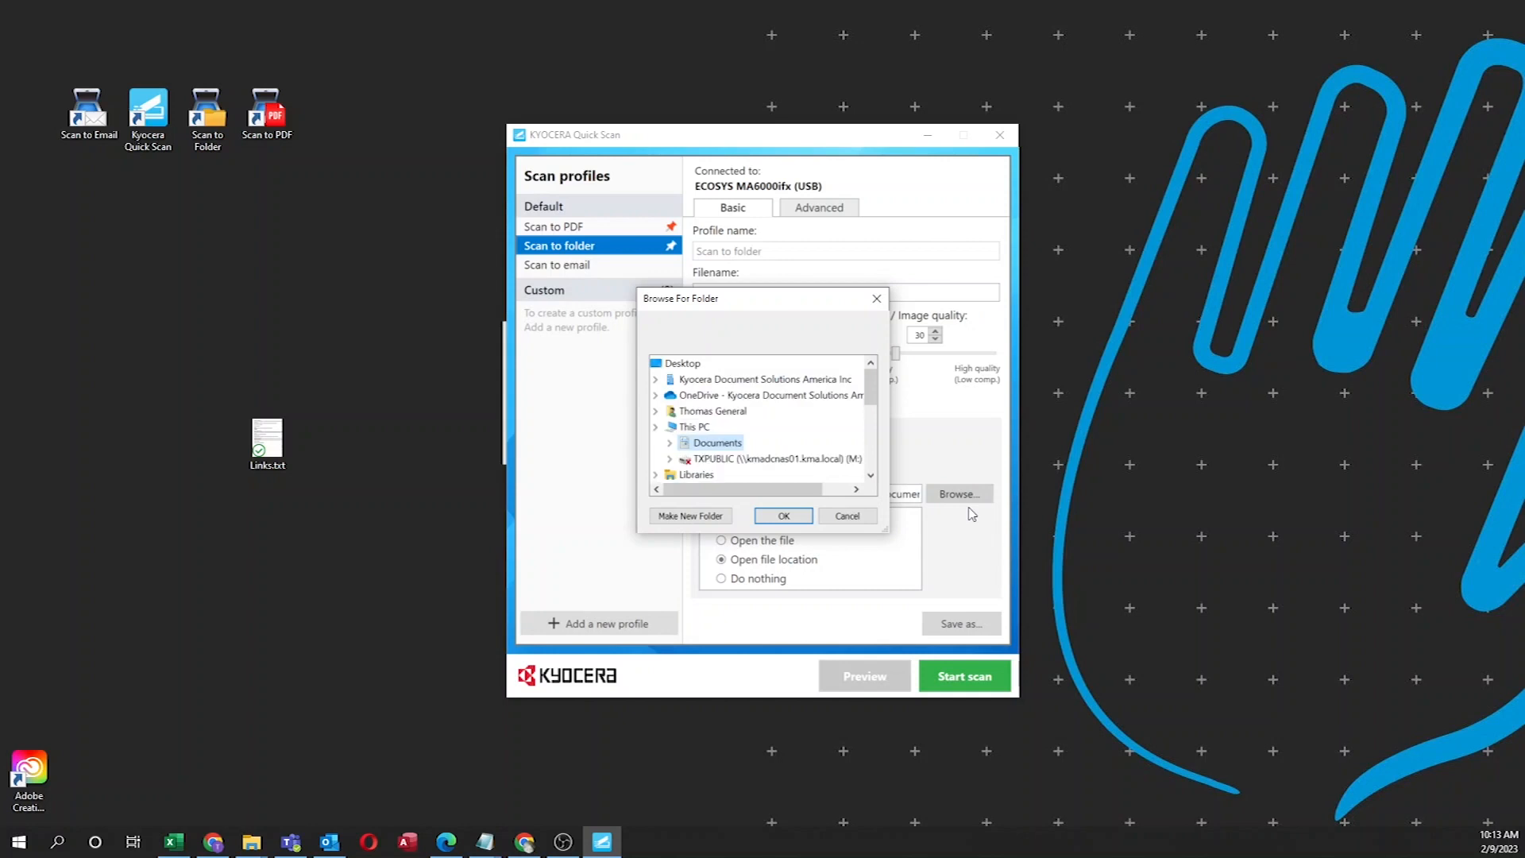
{"action": "left_click", "coordinate": [656, 426]}
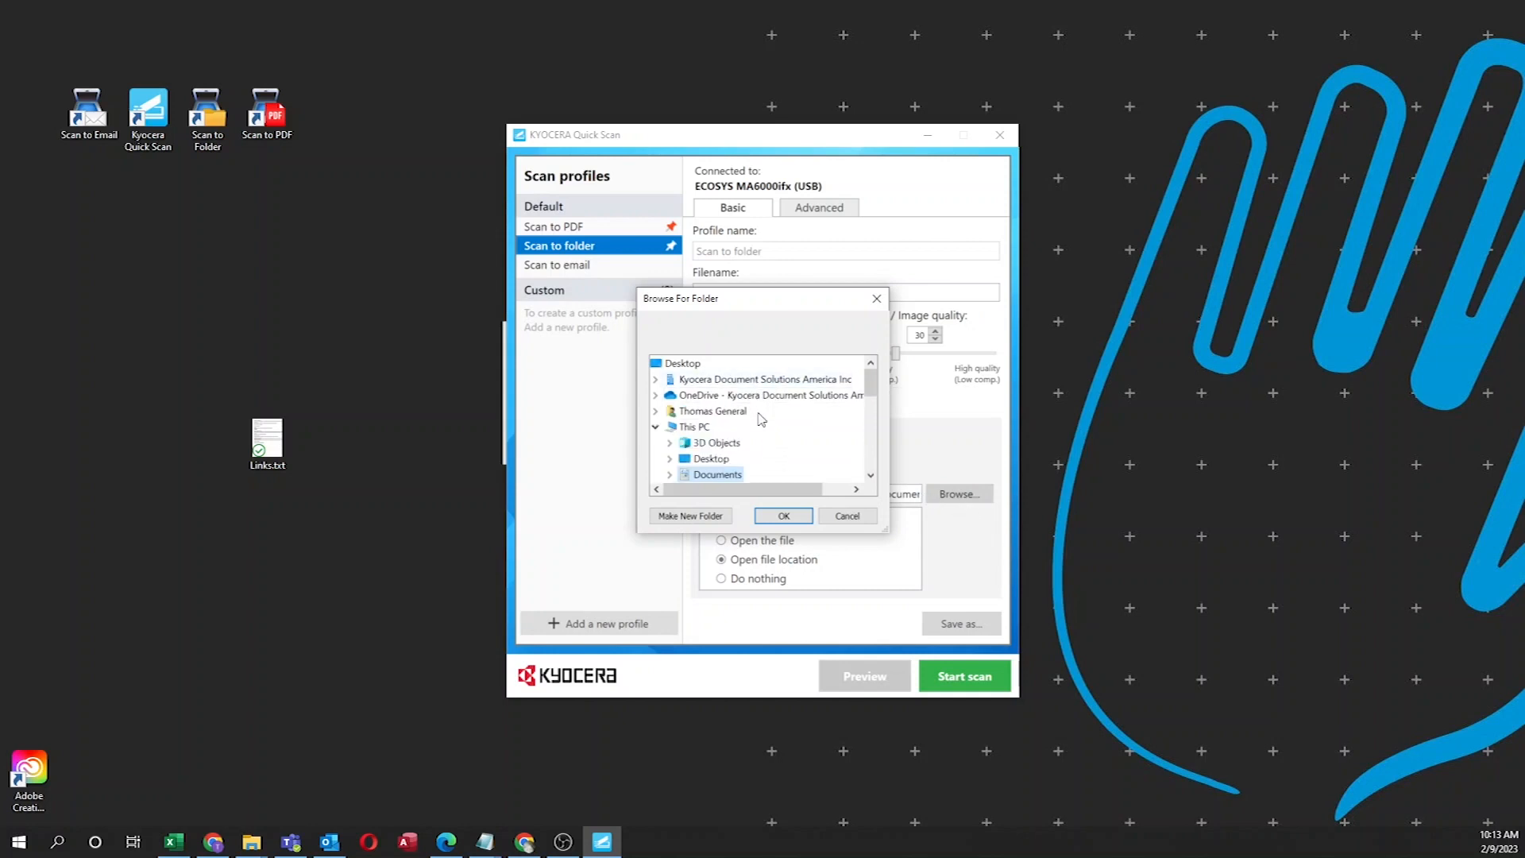
{"action": "left_click", "coordinate": [669, 473]}
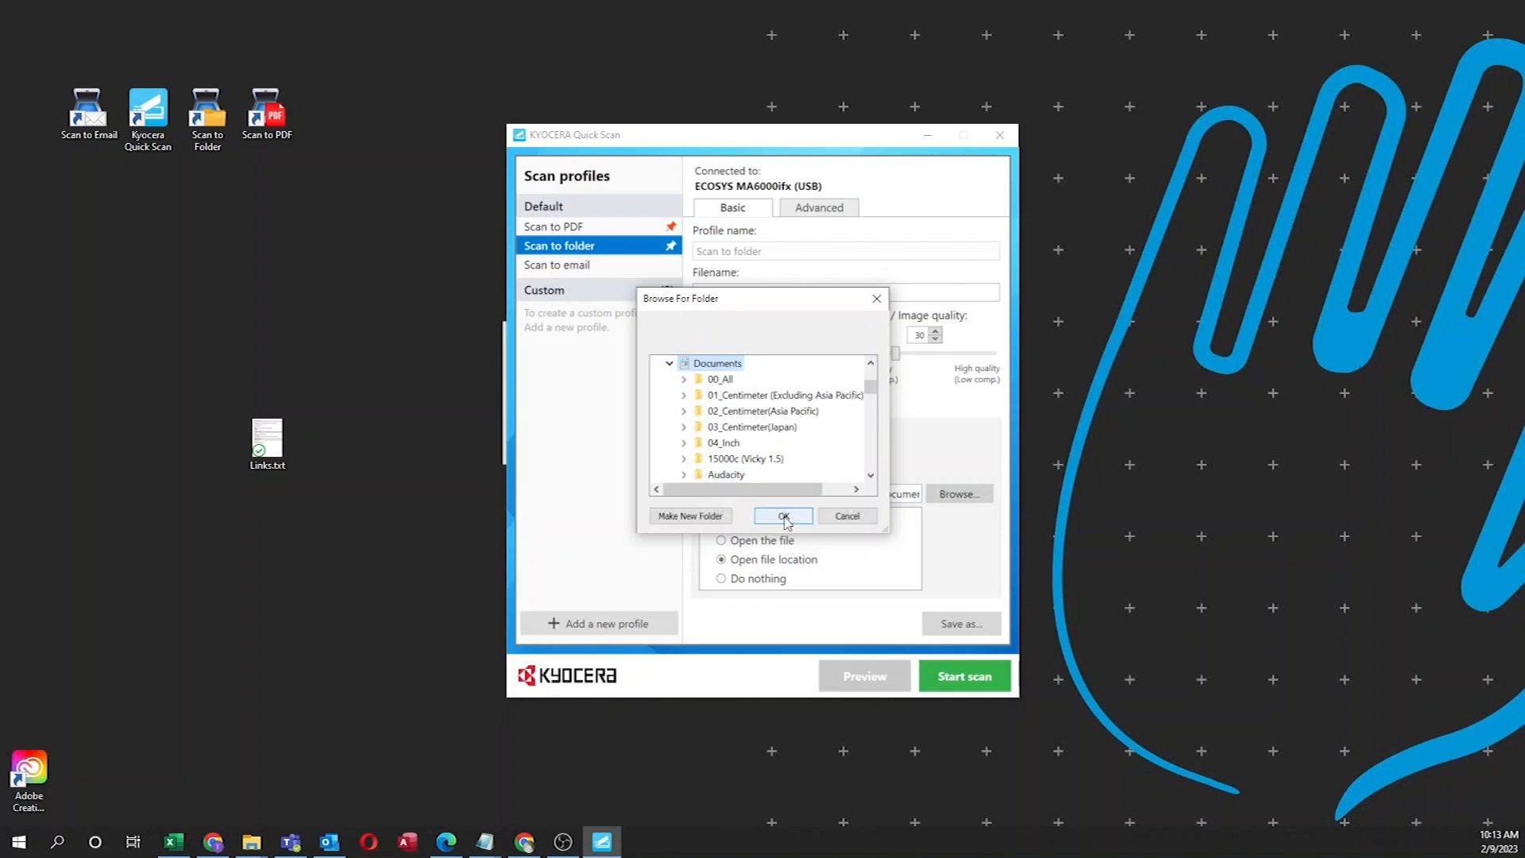
{"action": "left_click", "coordinate": [783, 515]}
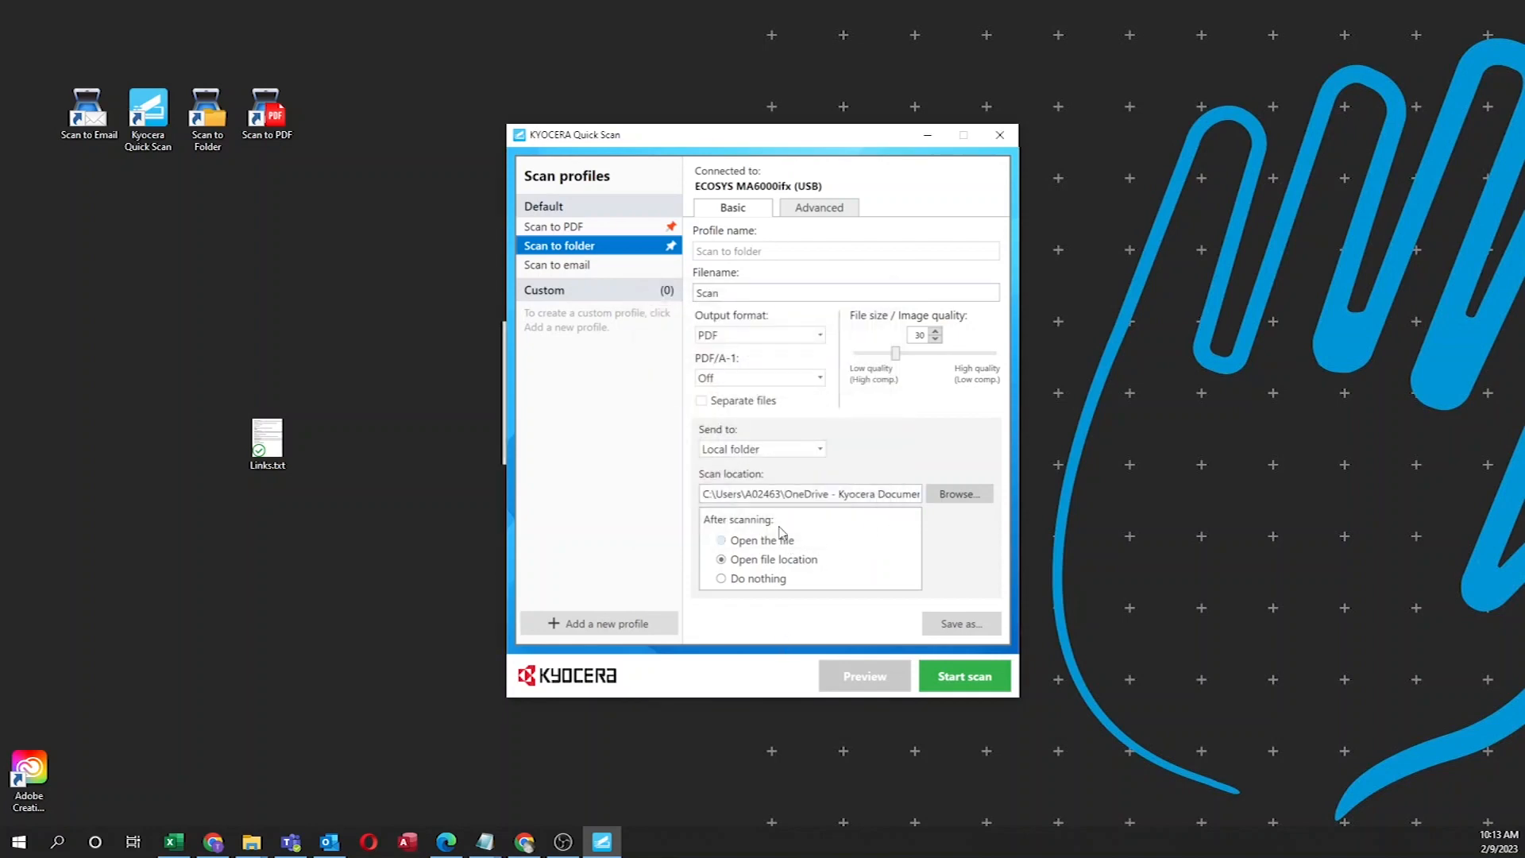
In Advanced settings, set original size to Letter and resolution to 600 dpi
{"action": "left_click", "coordinate": [818, 206]}
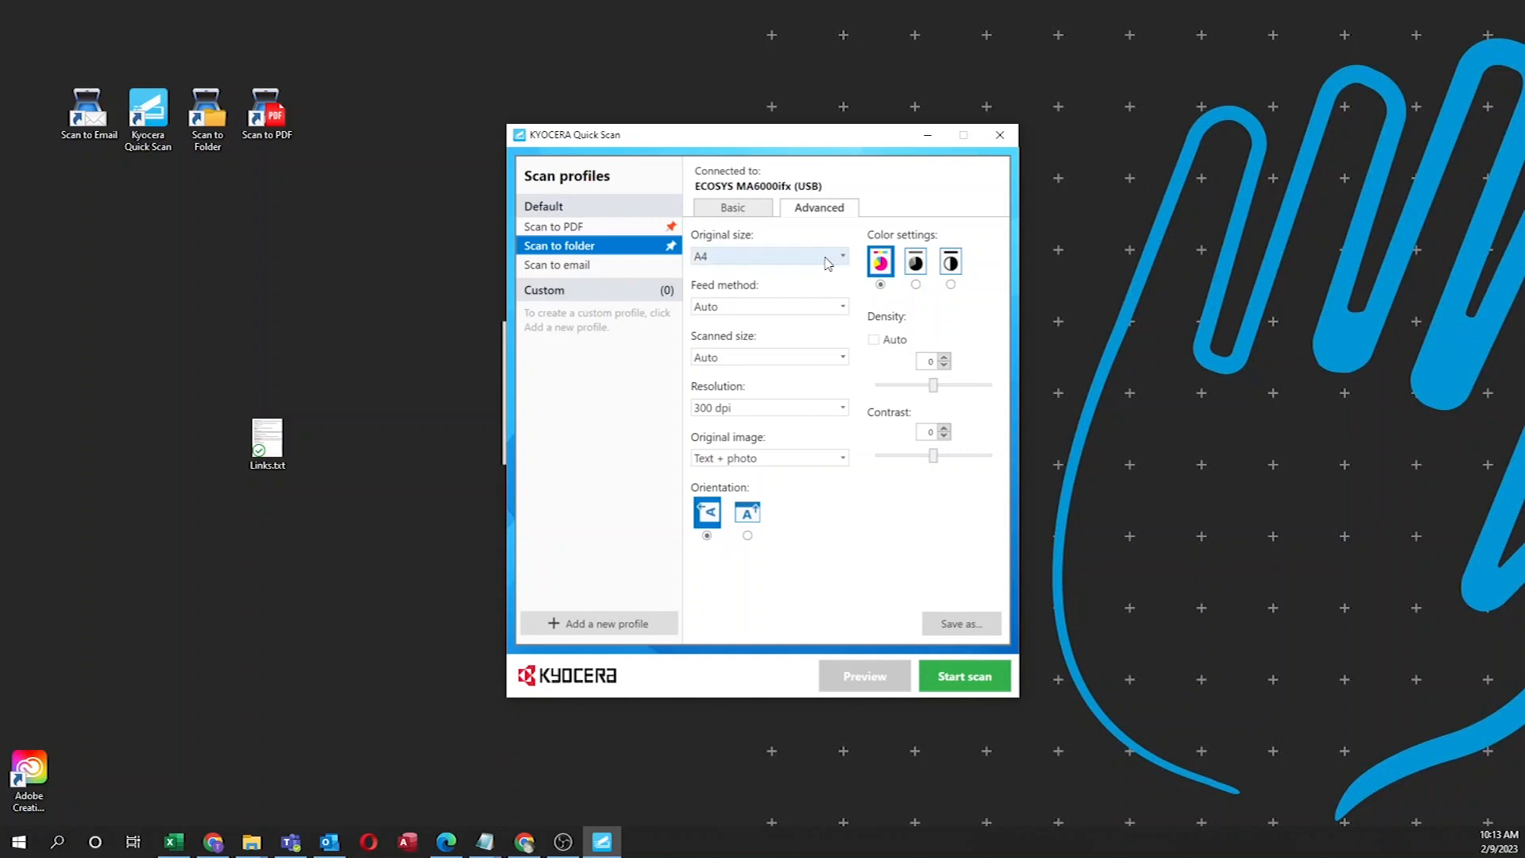
{"action": "left_click", "coordinate": [840, 255]}
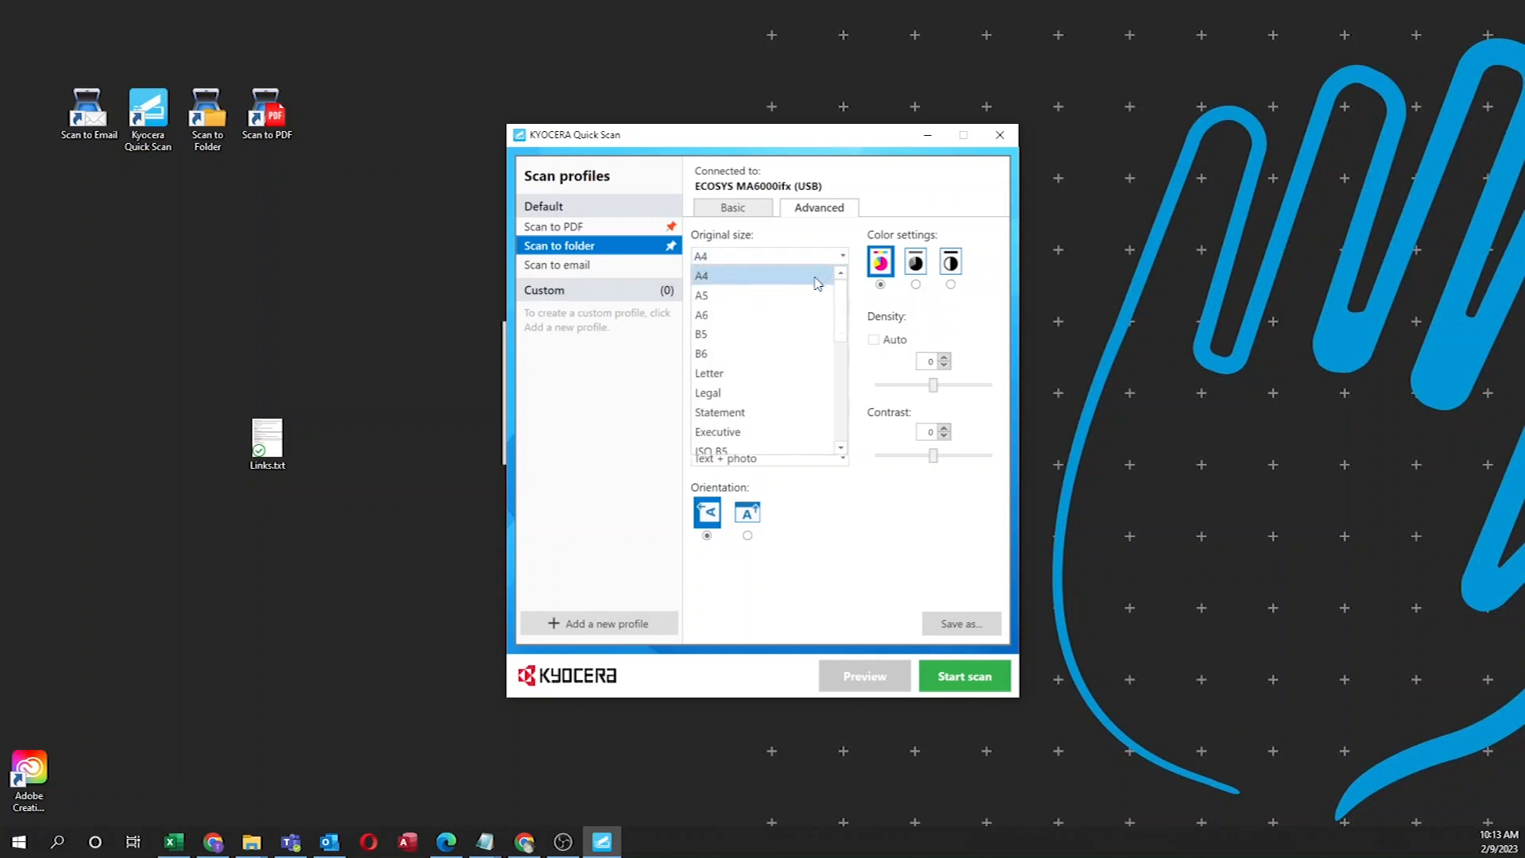
{"action": "left_click", "coordinate": [710, 371]}
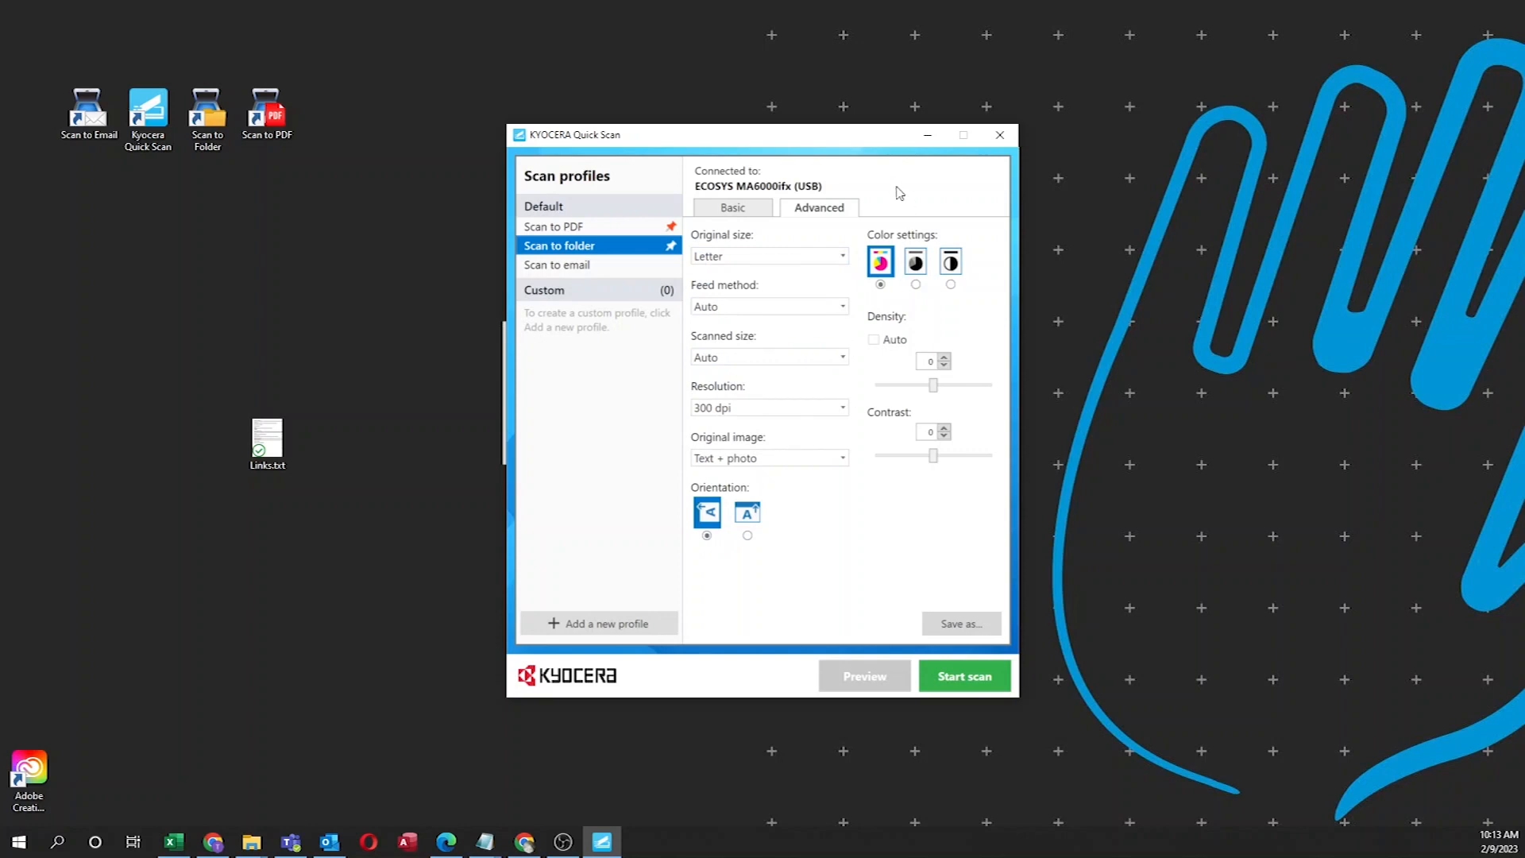
{"action": "mouse_move", "coordinate": [744, 300]}
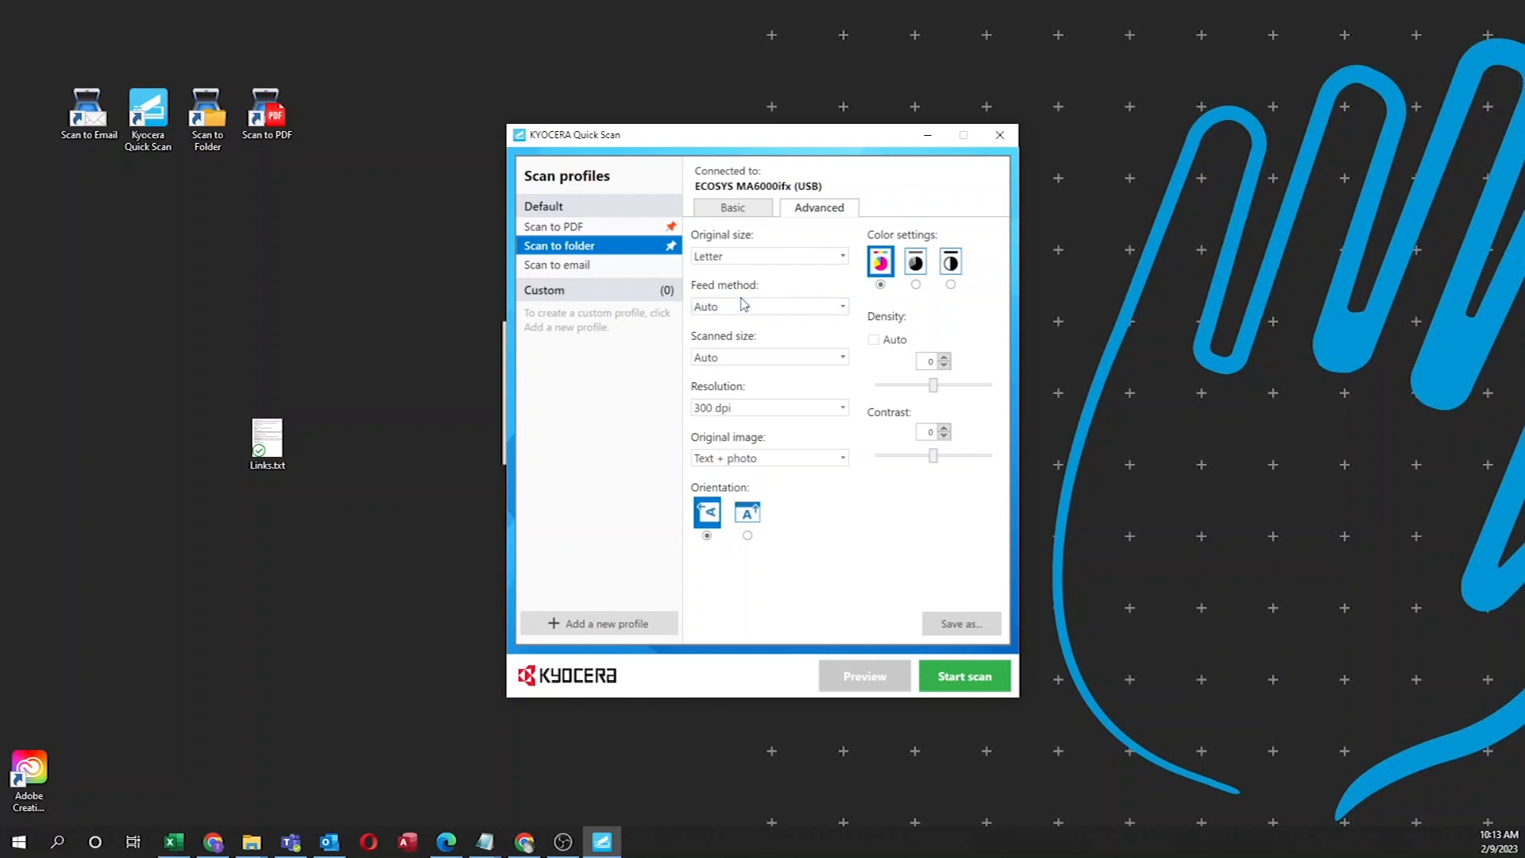
{"action": "mouse_move", "coordinate": [734, 355]}
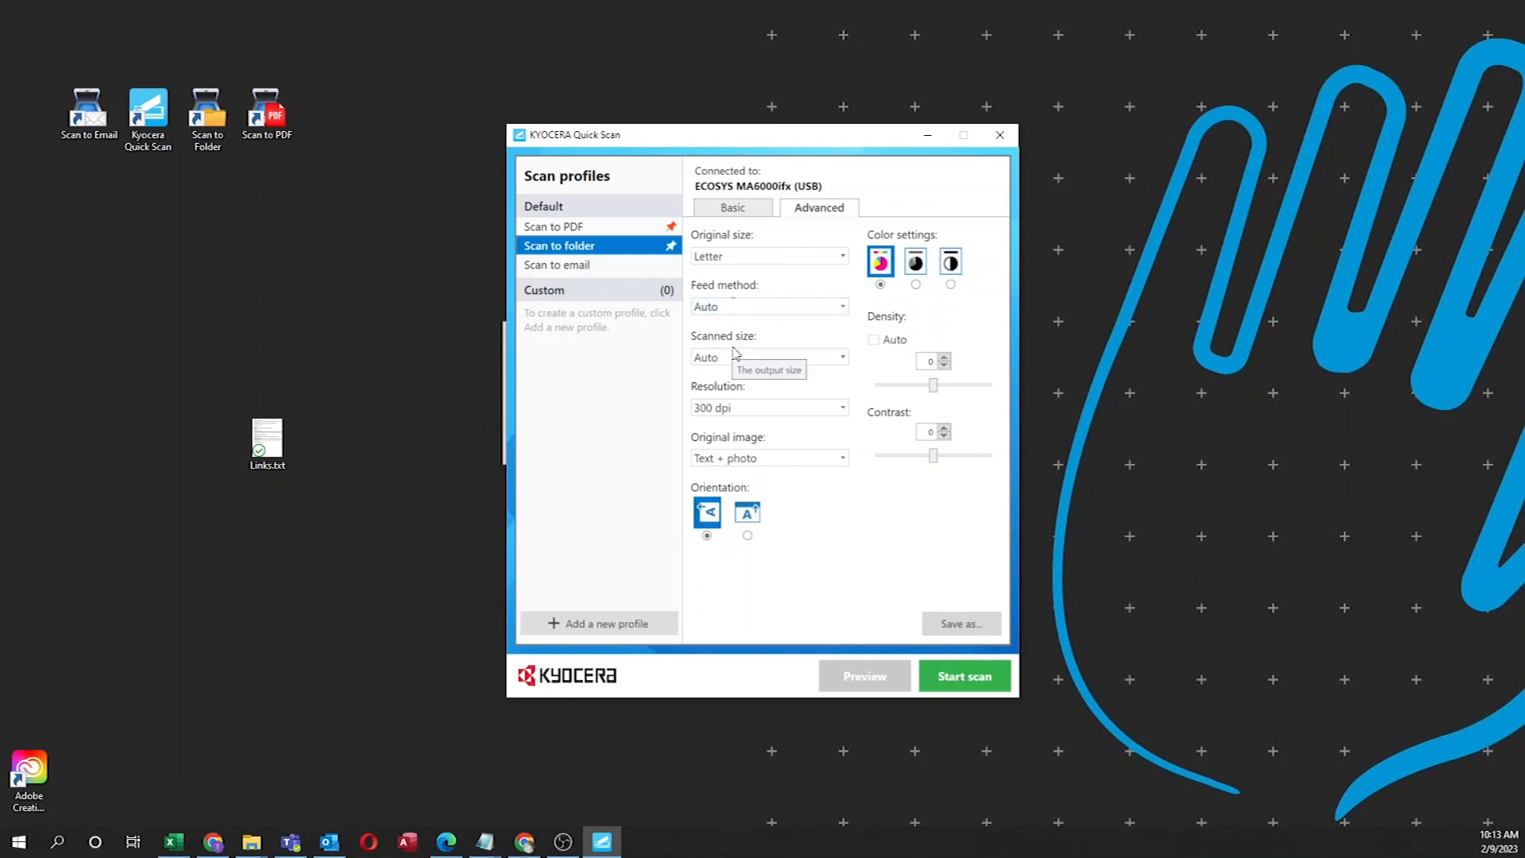
{"action": "mouse_move", "coordinate": [842, 408]}
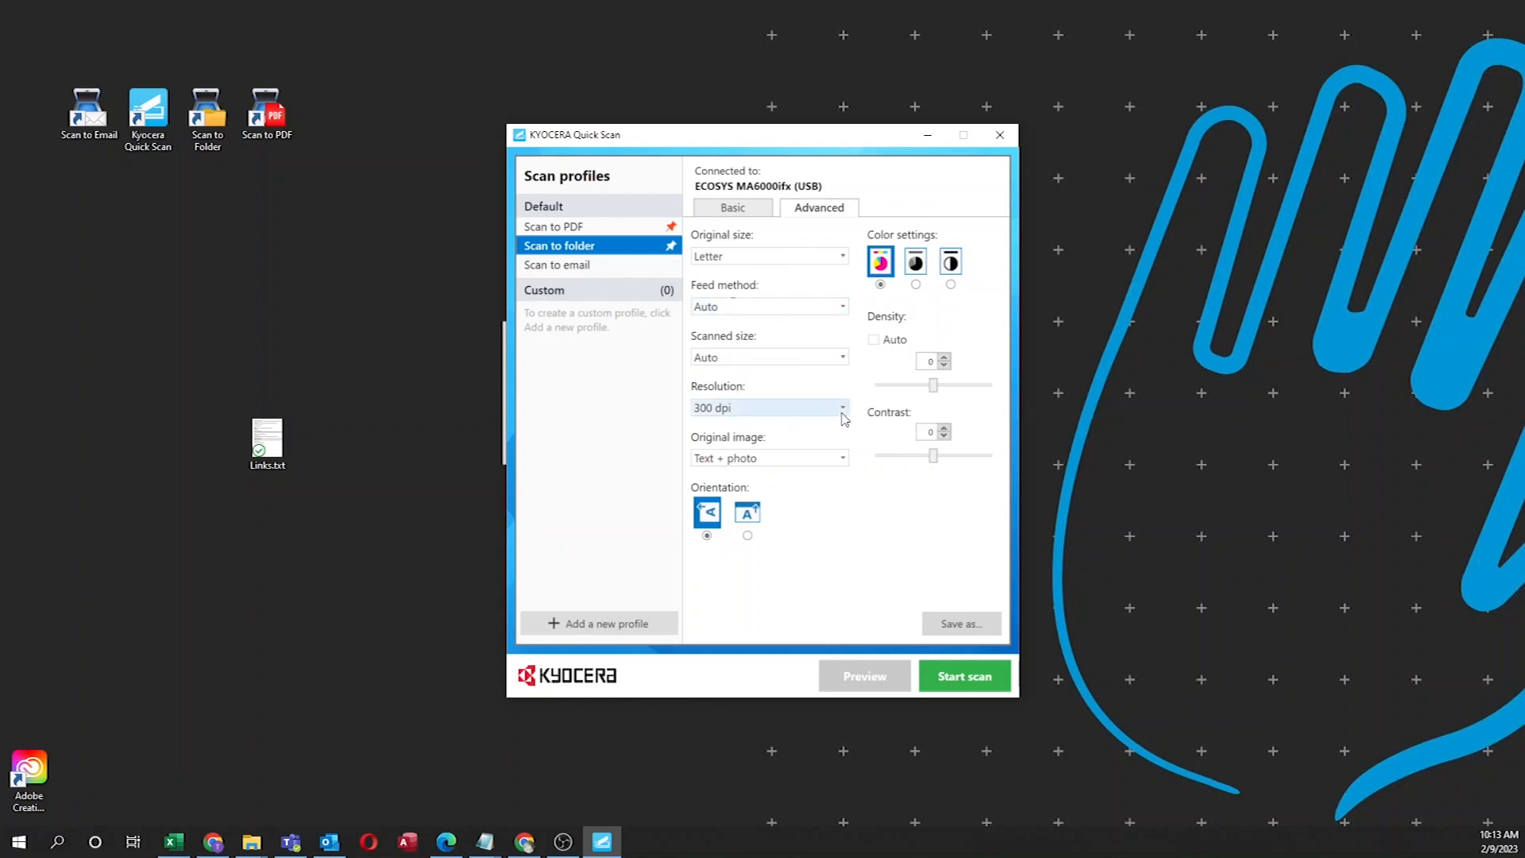
{"action": "left_click", "coordinate": [841, 408]}
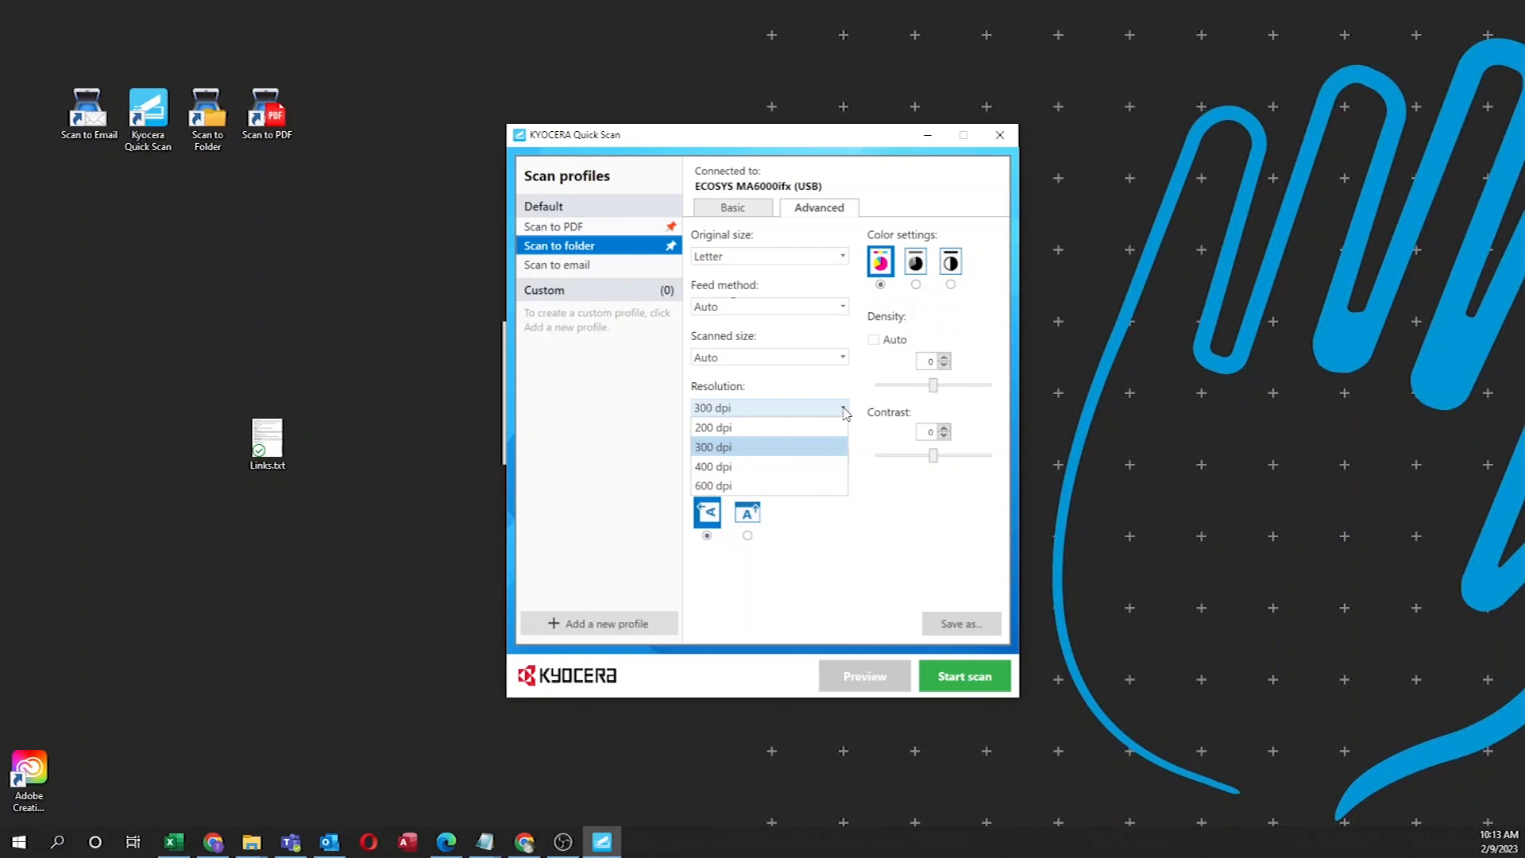
{"action": "mouse_move", "coordinate": [734, 486]}
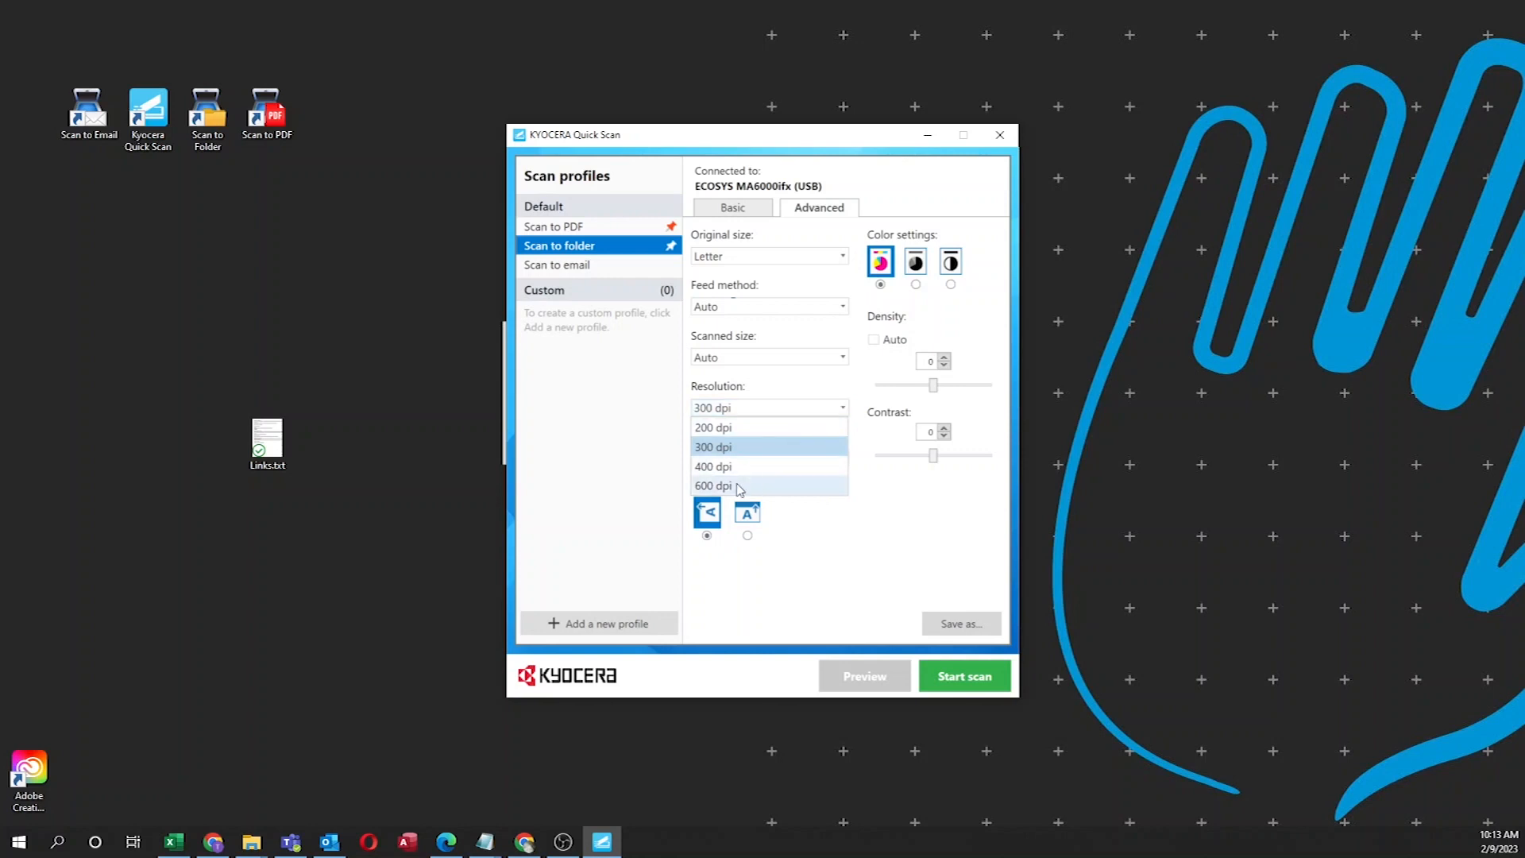
{"action": "left_click", "coordinate": [713, 486]}
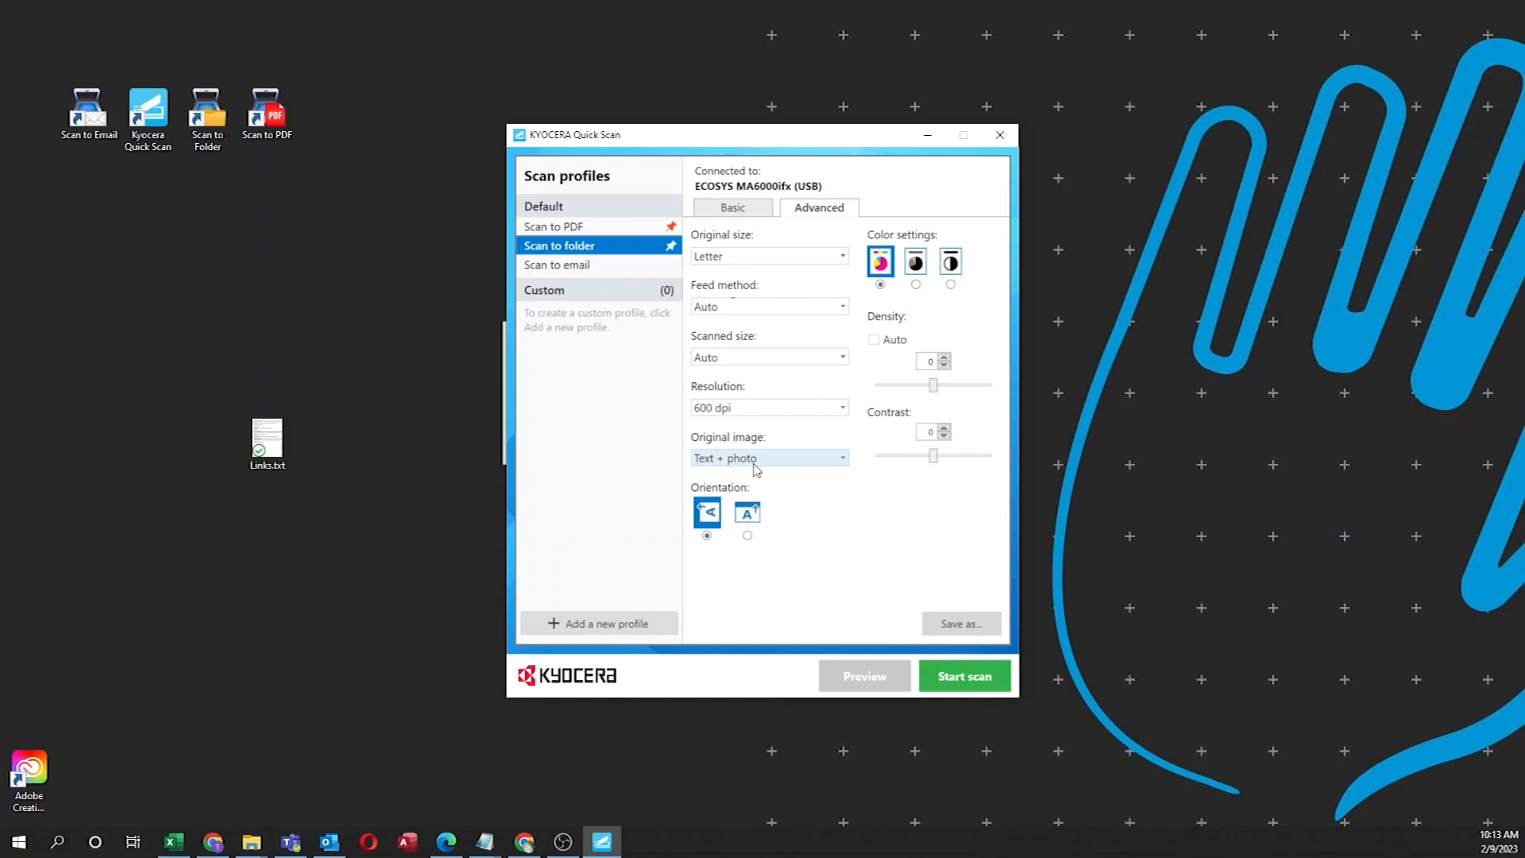
{"action": "mouse_move", "coordinate": [747, 536]}
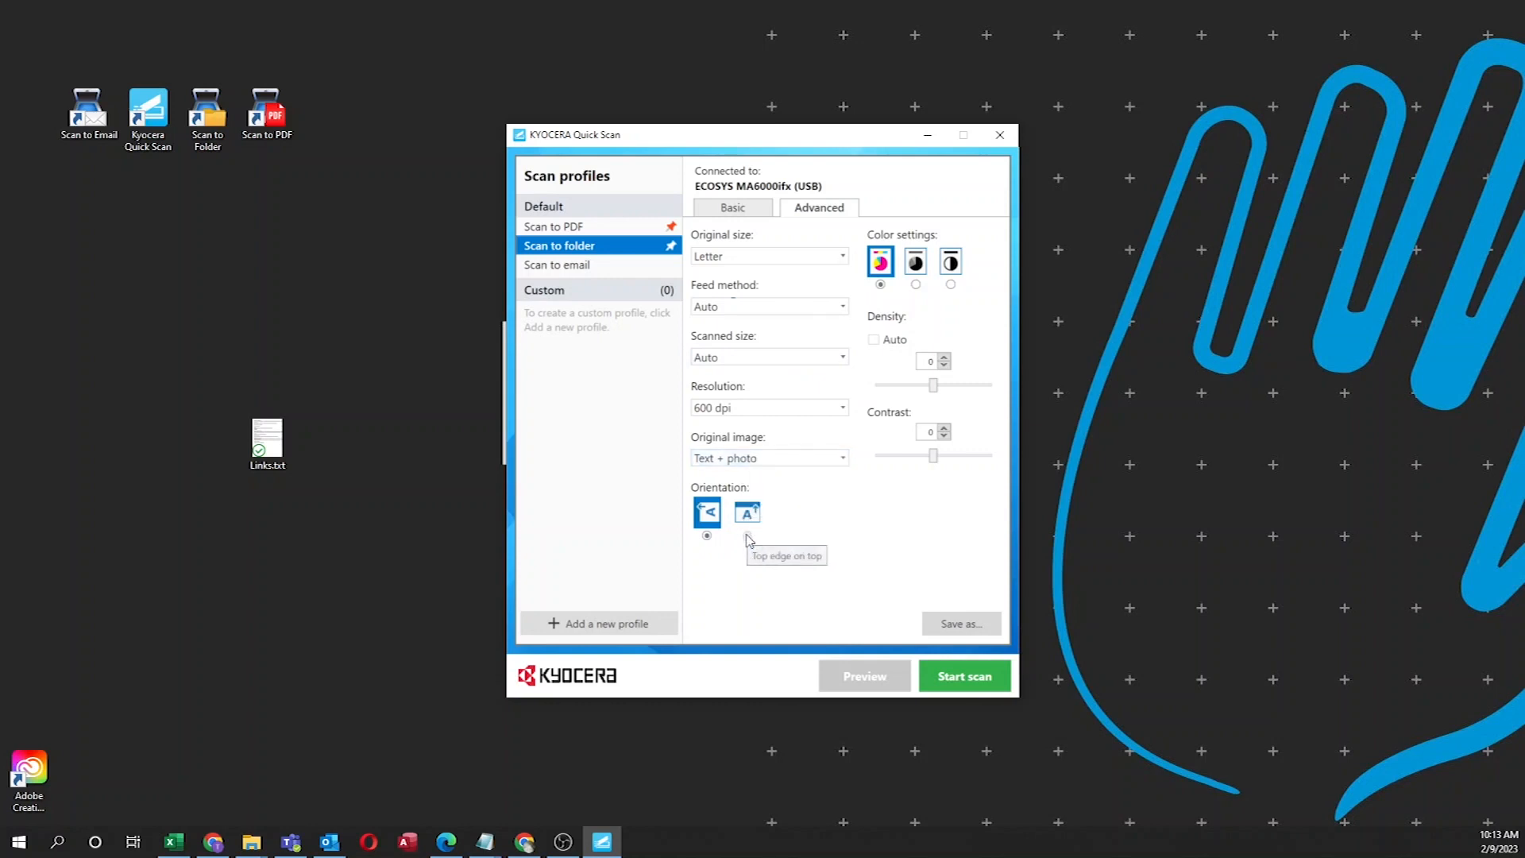
{"action": "mouse_move", "coordinate": [735, 569]}
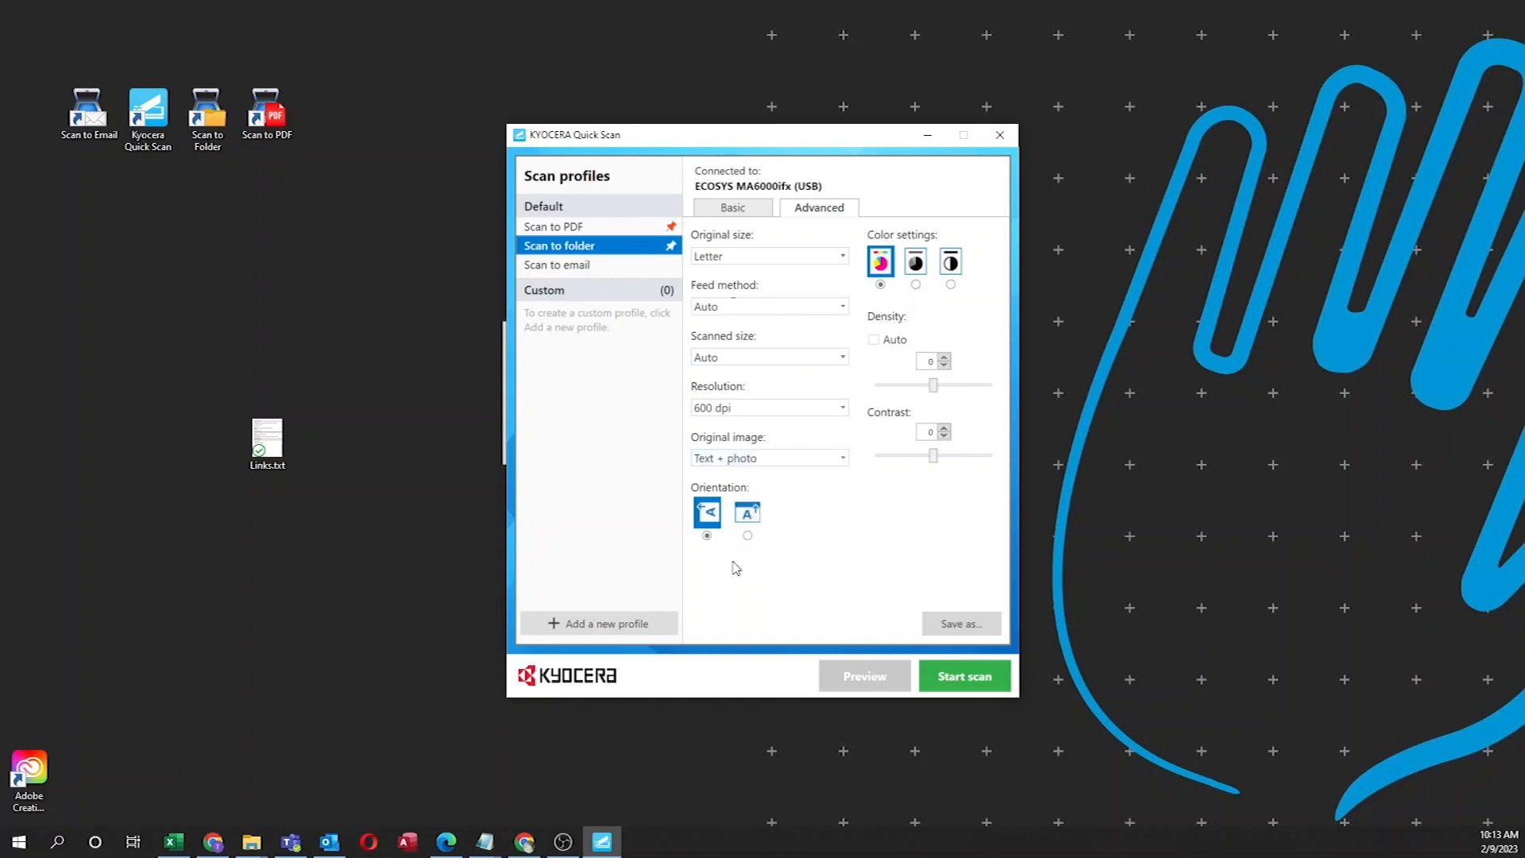
{"action": "mouse_move", "coordinate": [704, 556]}
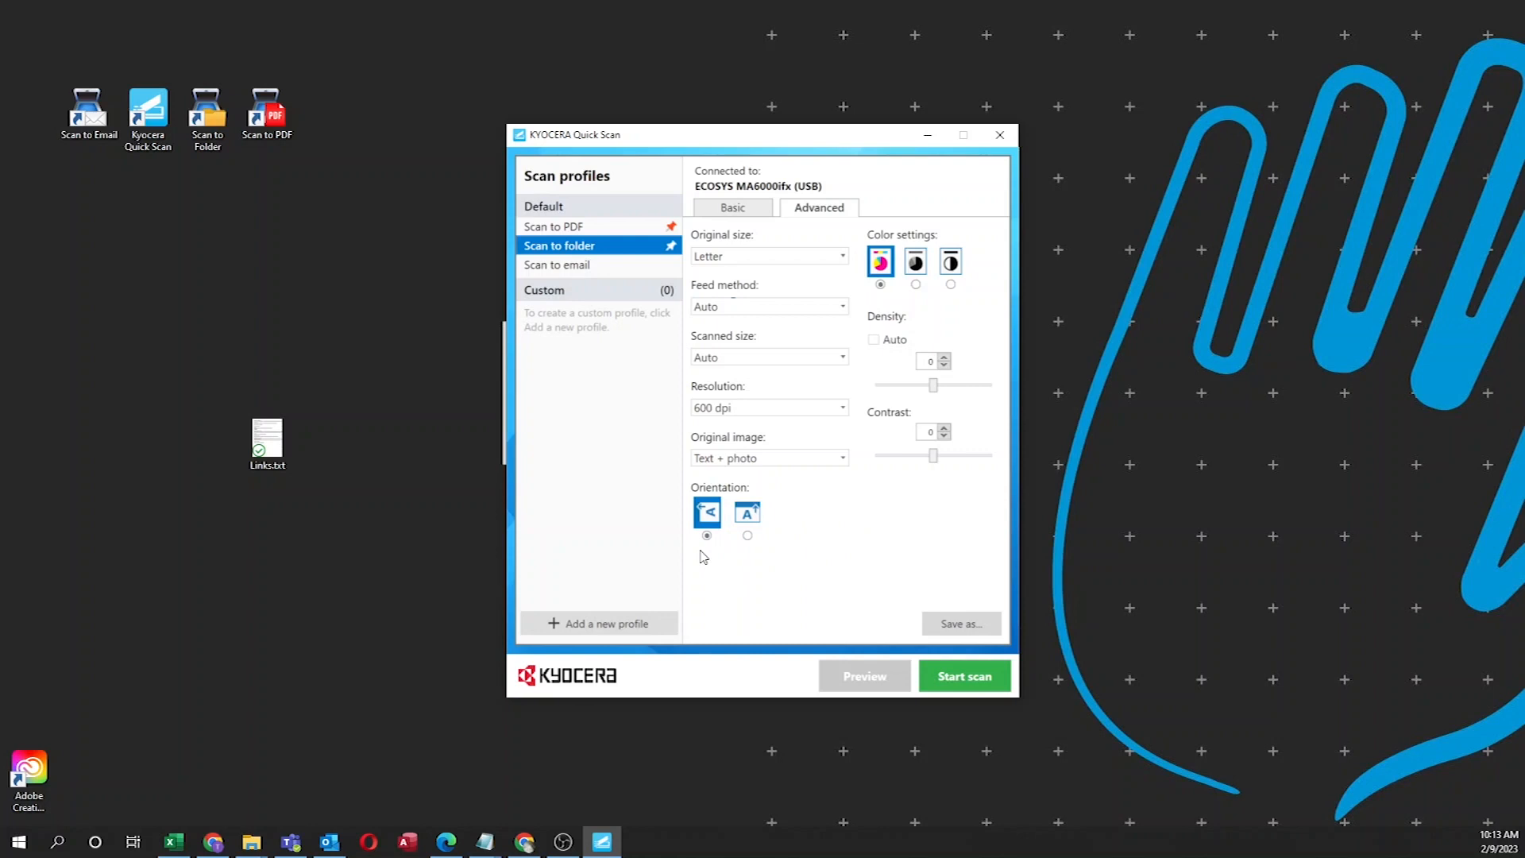
{"action": "mouse_move", "coordinate": [946, 280]}
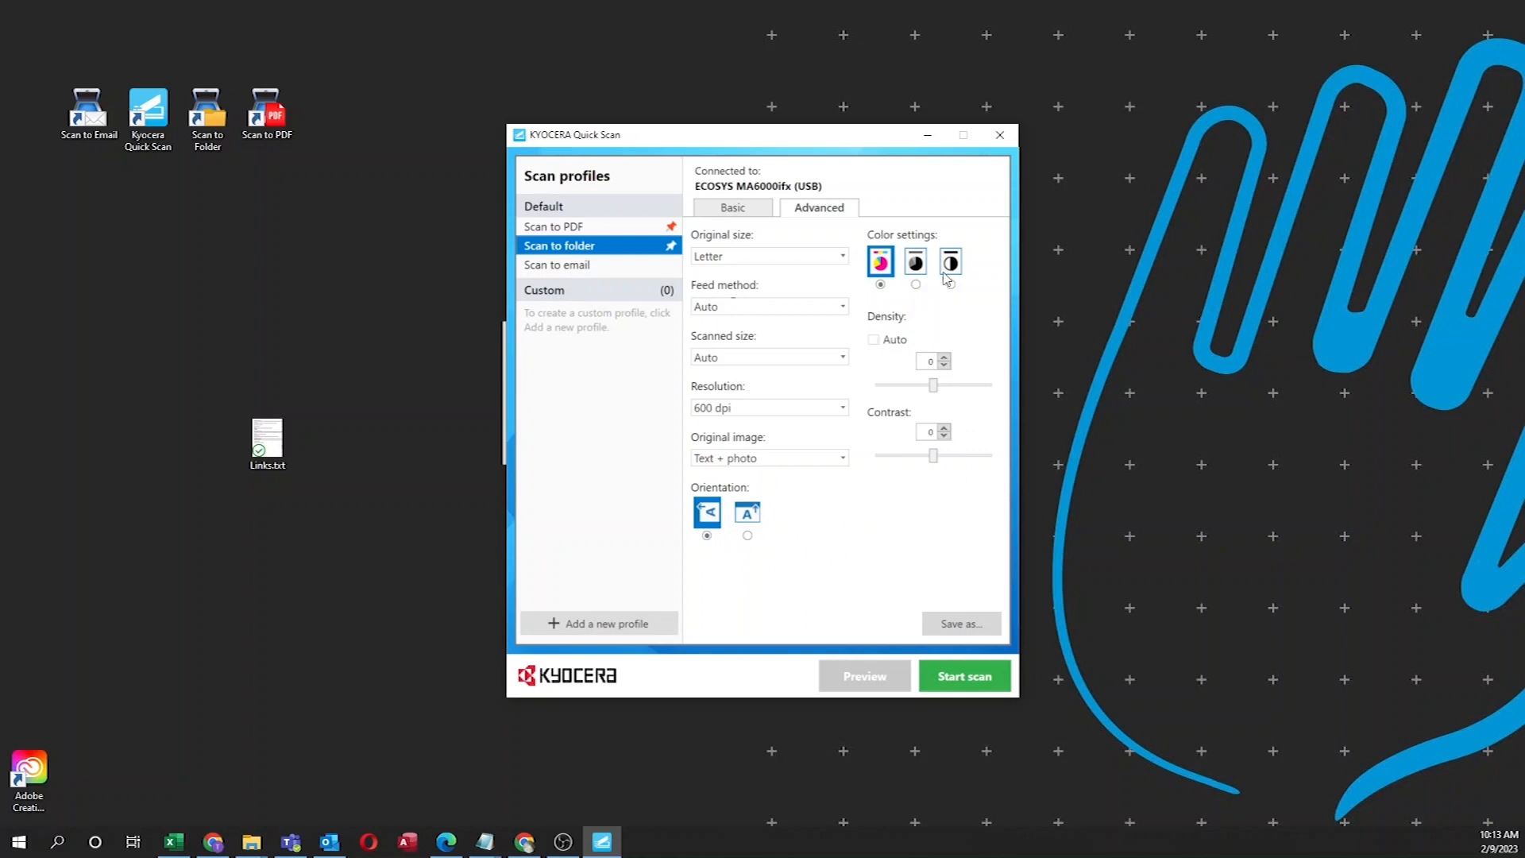
{"action": "mouse_move", "coordinate": [880, 261]}
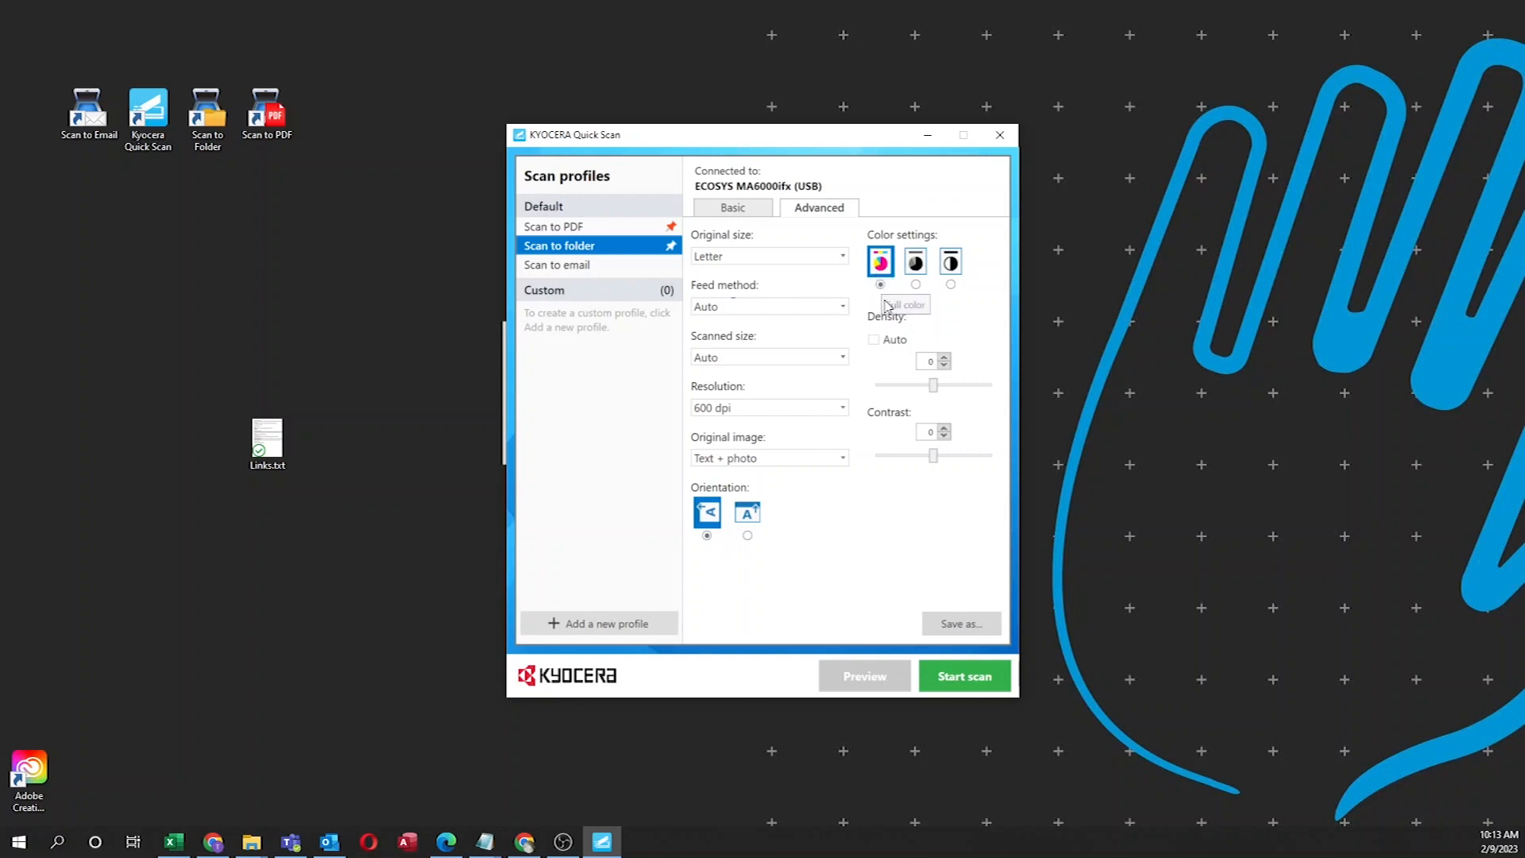
{"action": "mouse_move", "coordinate": [889, 423]}
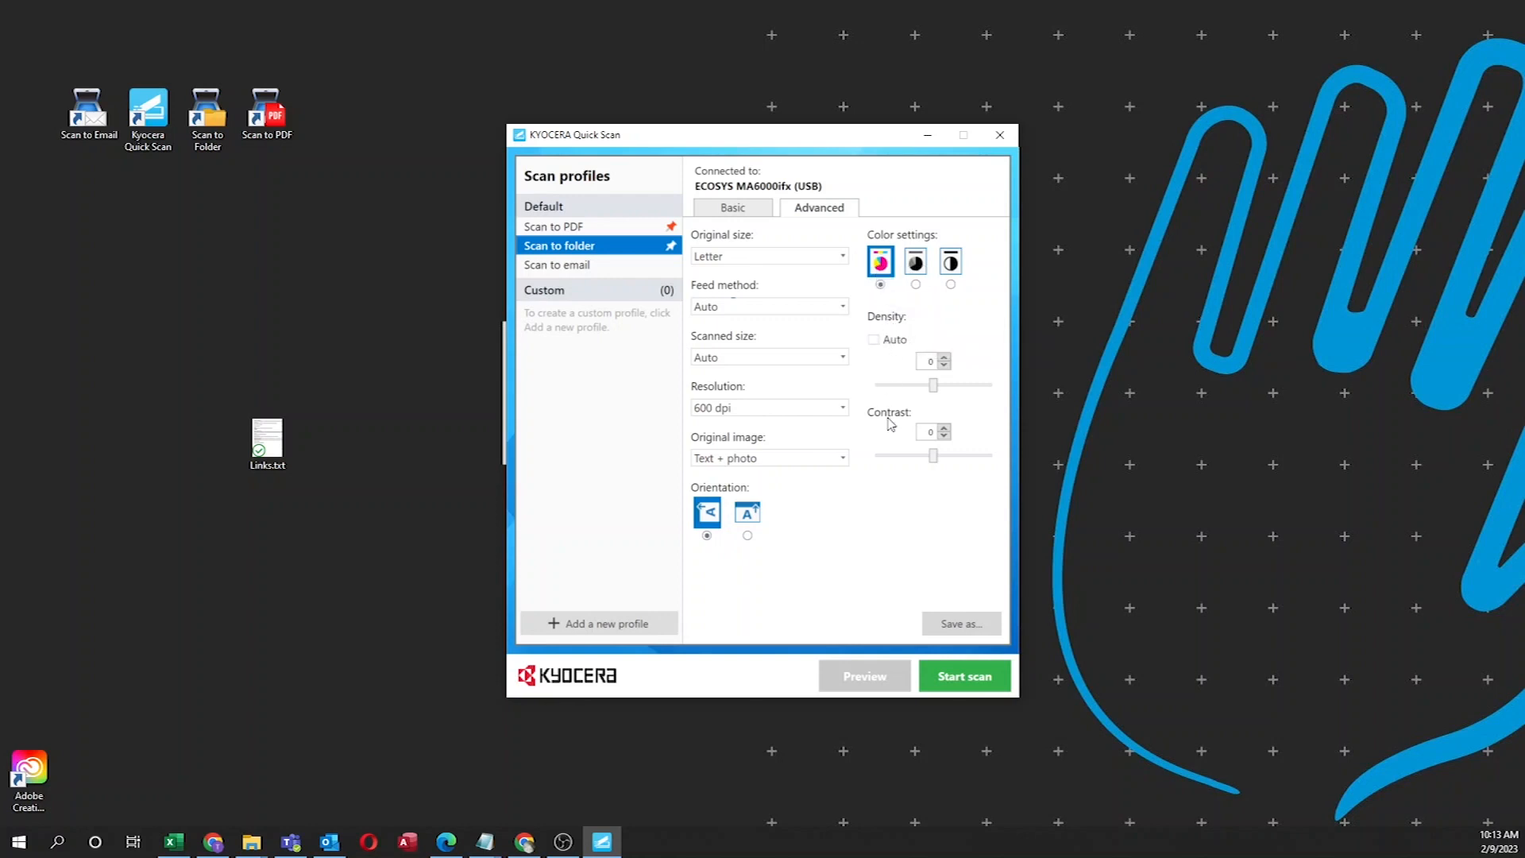
{"action": "mouse_move", "coordinate": [933, 430]}
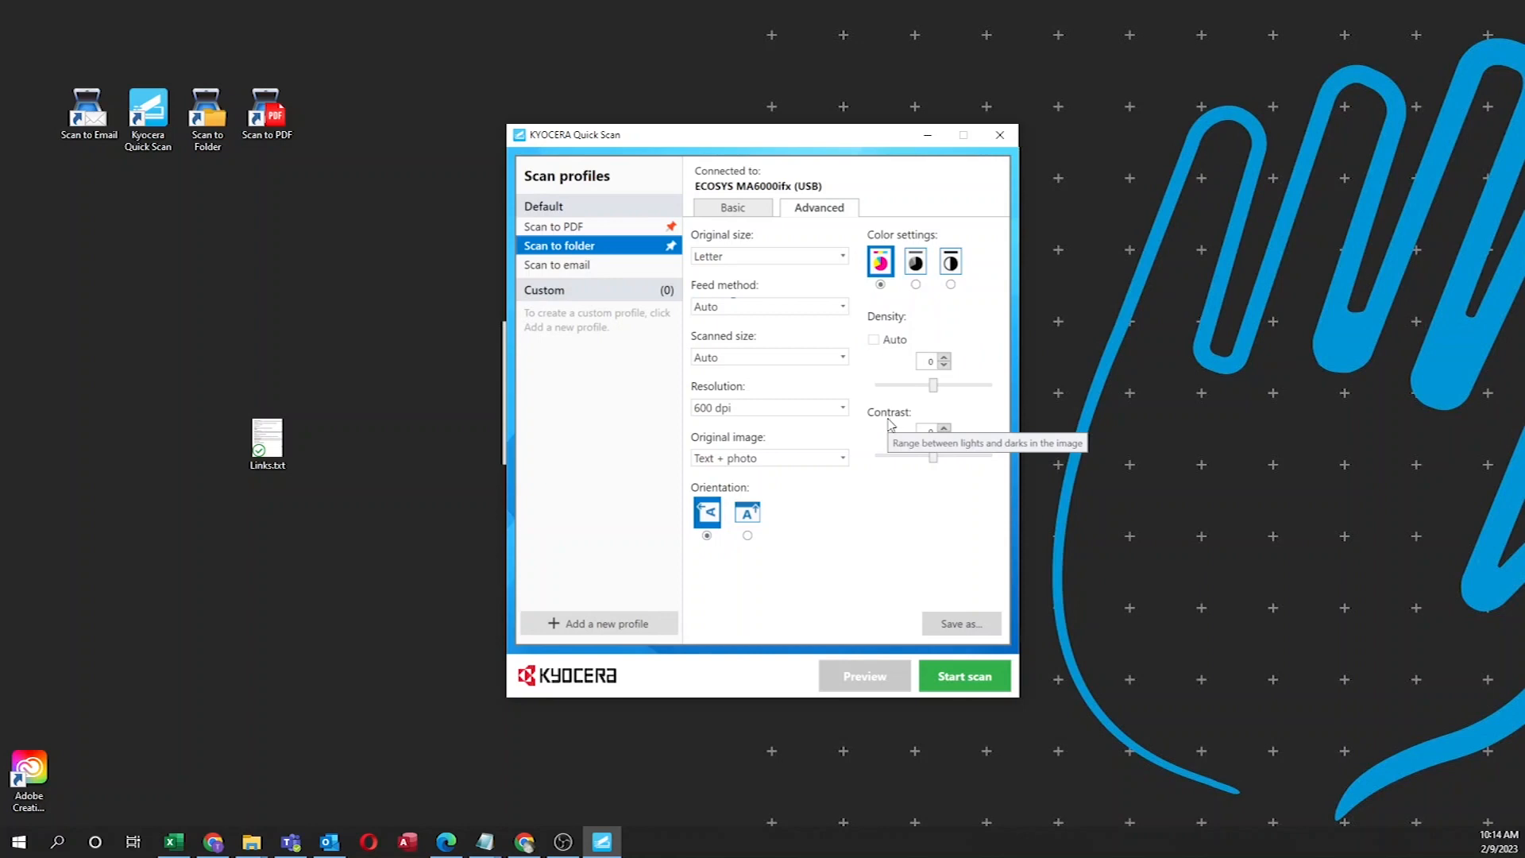
{"action": "mouse_move", "coordinate": [1165, 439]}
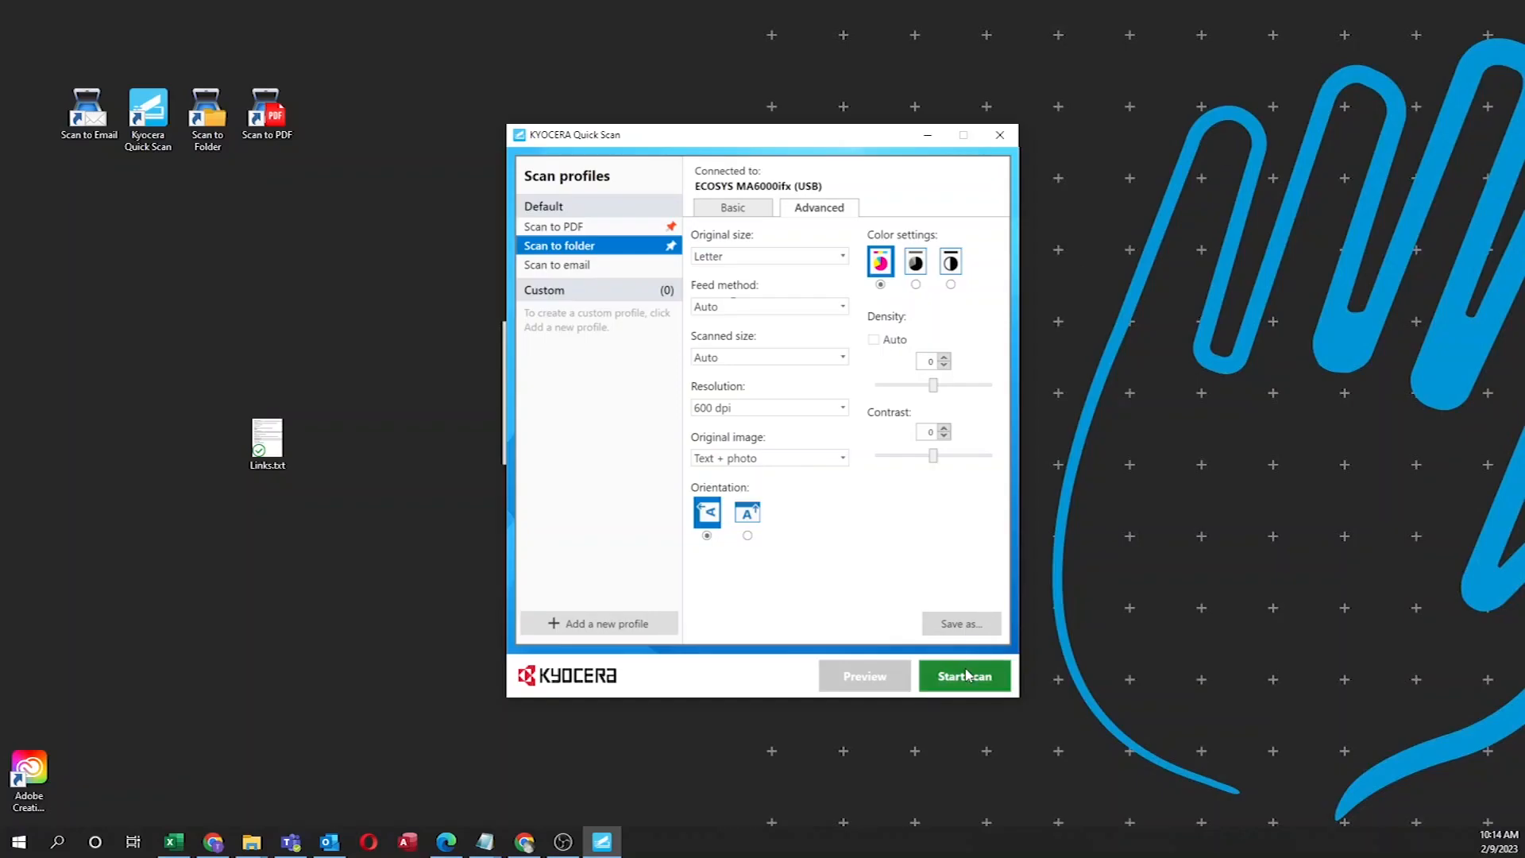
Start the scan so a new Scan PDF appears in the Documents folder
{"action": "left_click", "coordinate": [962, 677]}
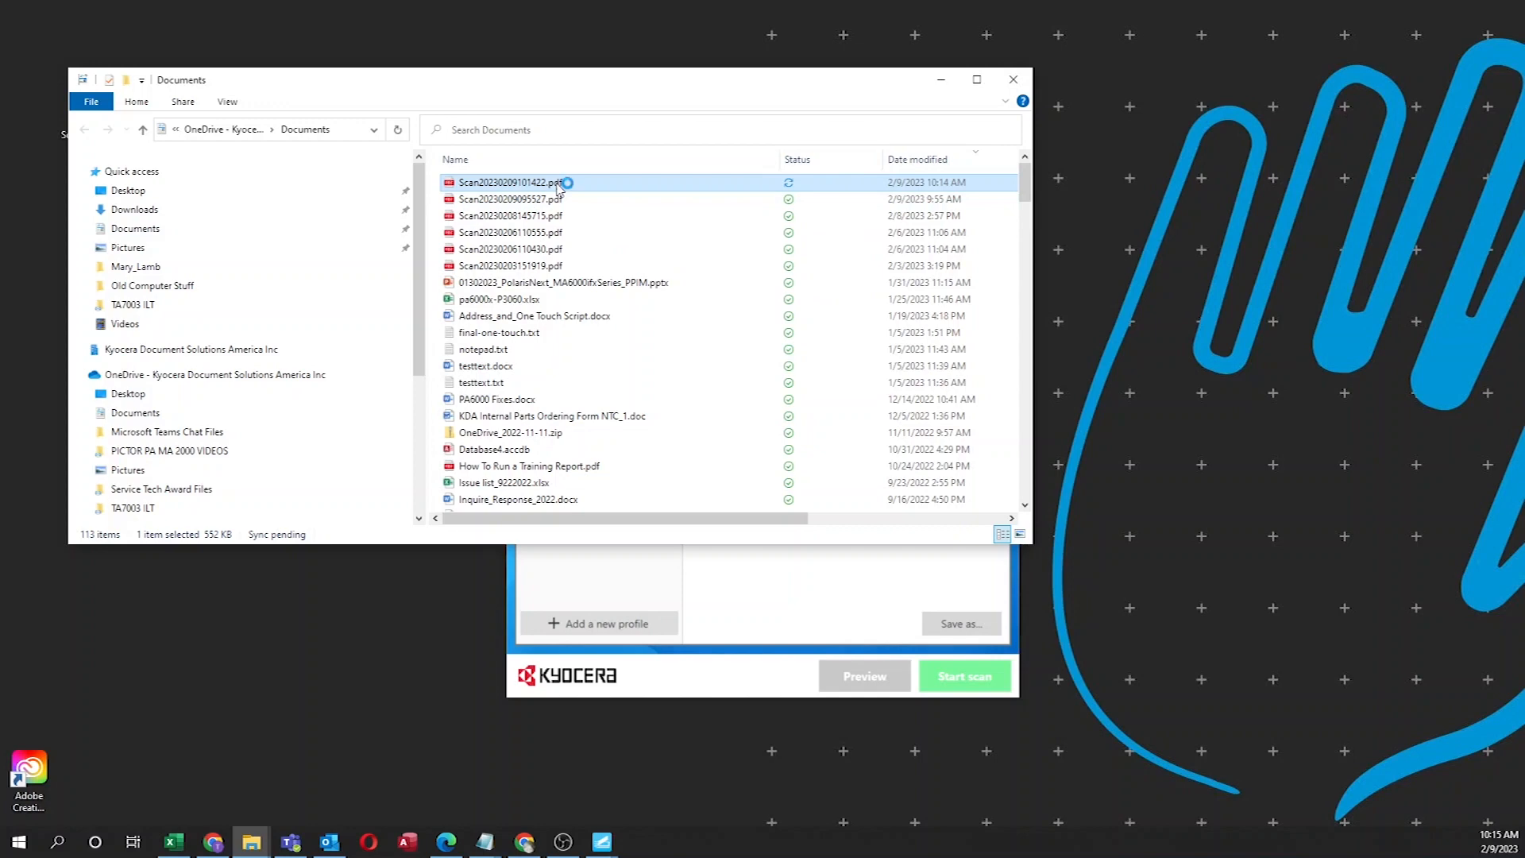
Open the newest Scan PDF from Documents in Microsoft Edge
{"action": "double_click", "coordinate": [510, 181]}
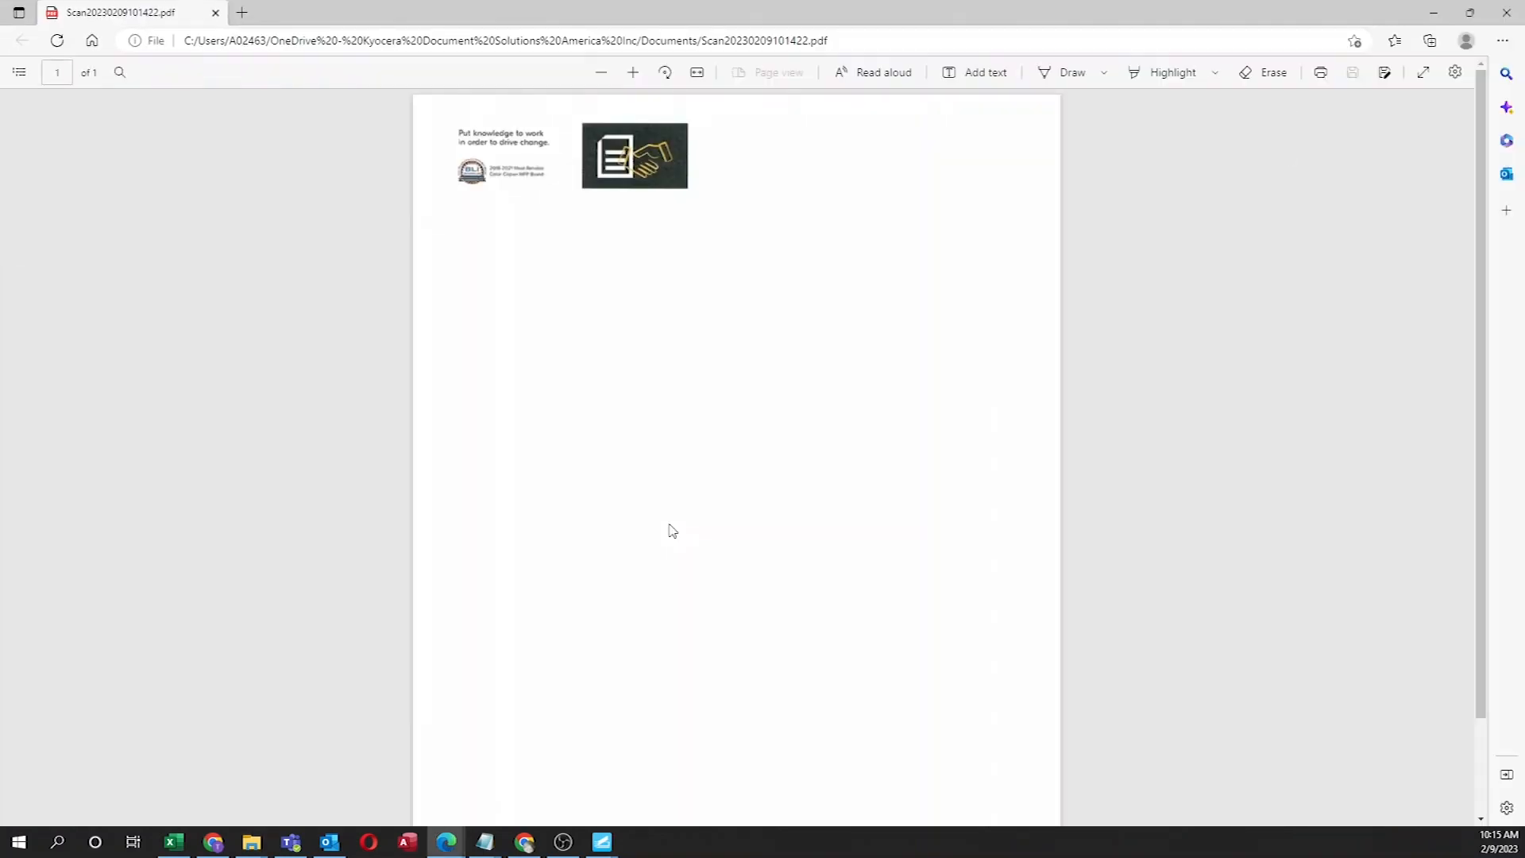